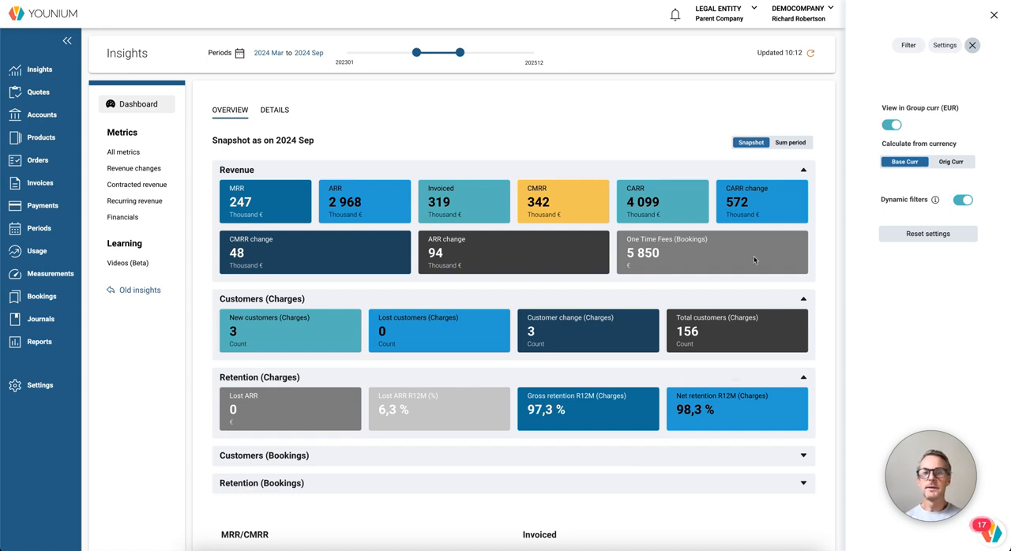
mouse_move(667, 176)
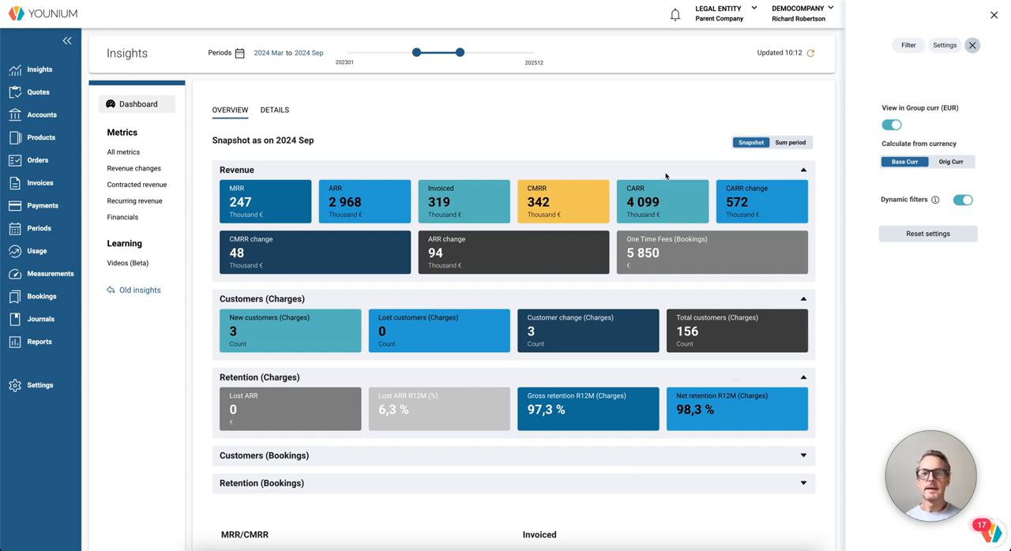
mouse_move(891, 101)
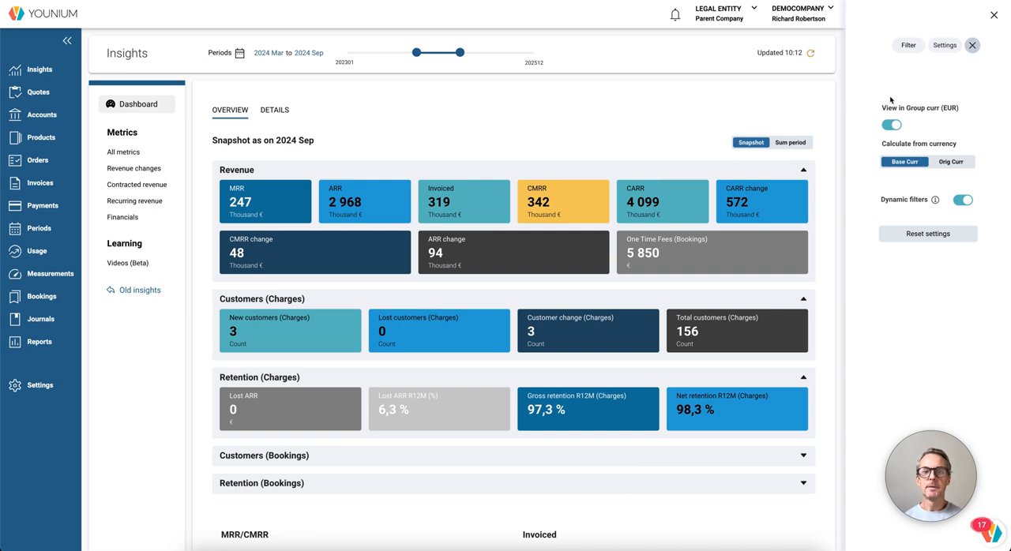
mouse_move(945, 47)
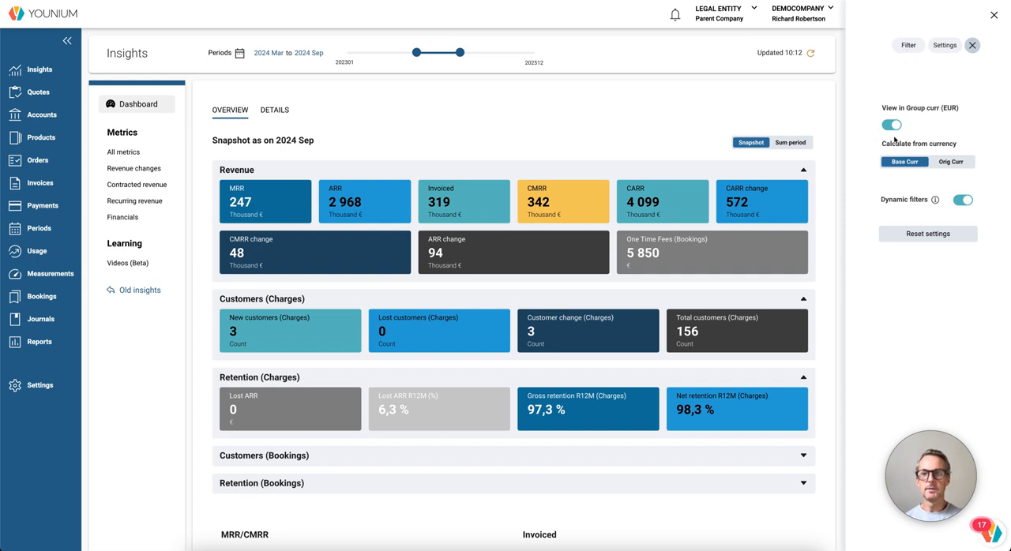
mouse_move(894, 128)
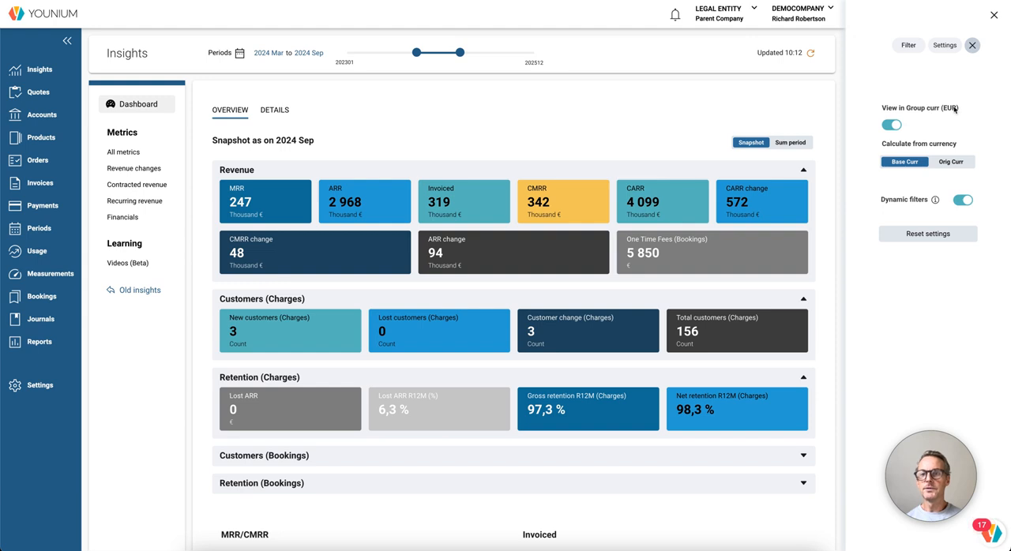
mouse_move(943, 133)
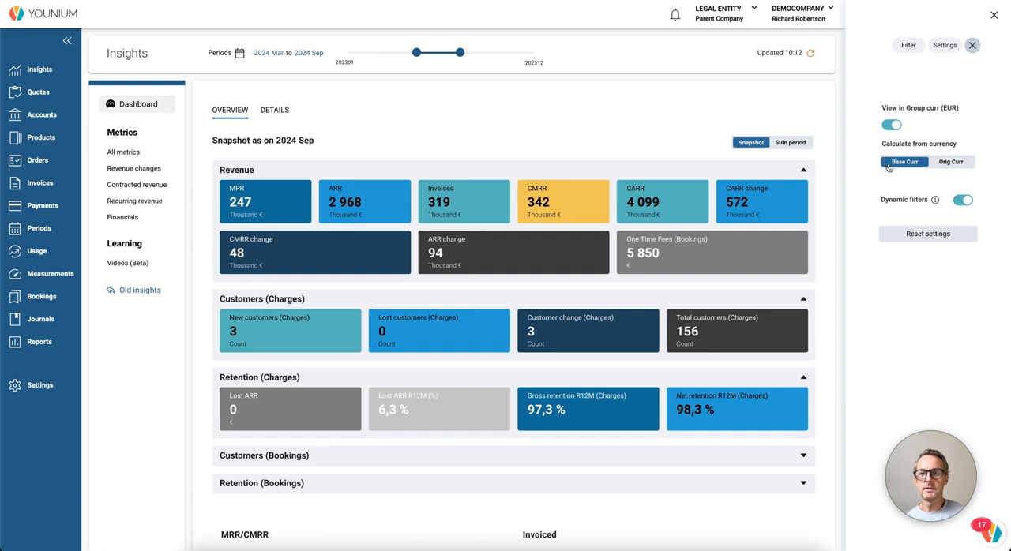
mouse_move(906, 176)
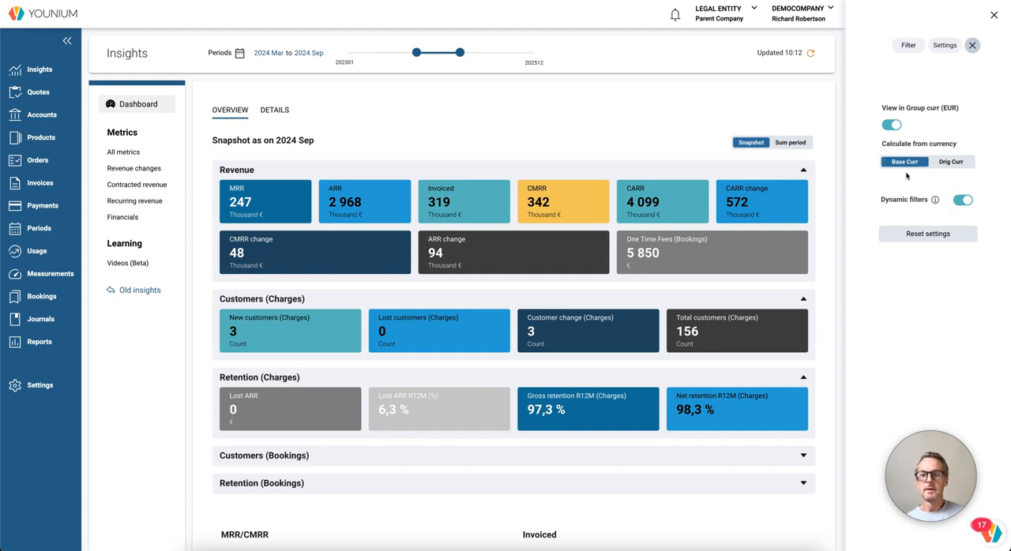
mouse_move(951, 180)
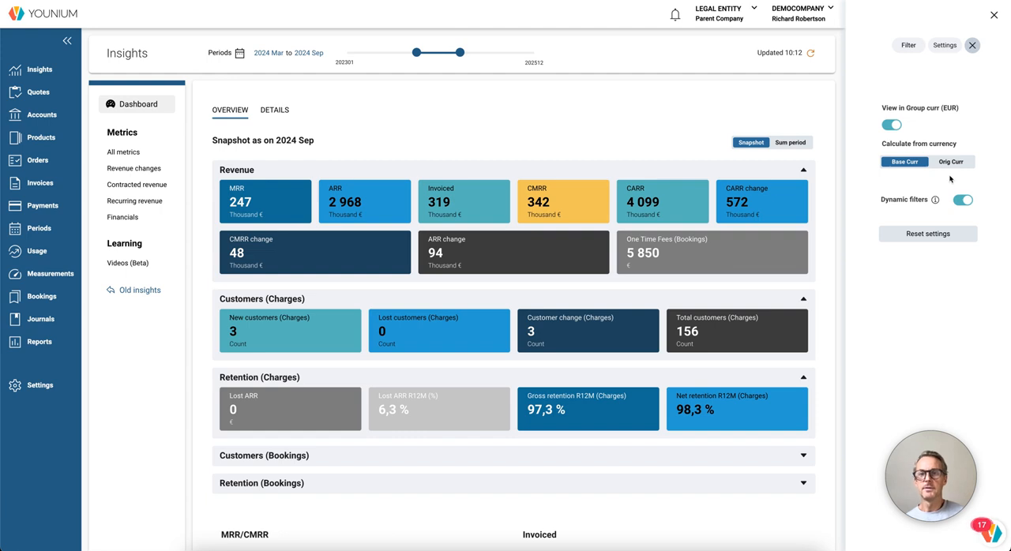
mouse_move(891, 150)
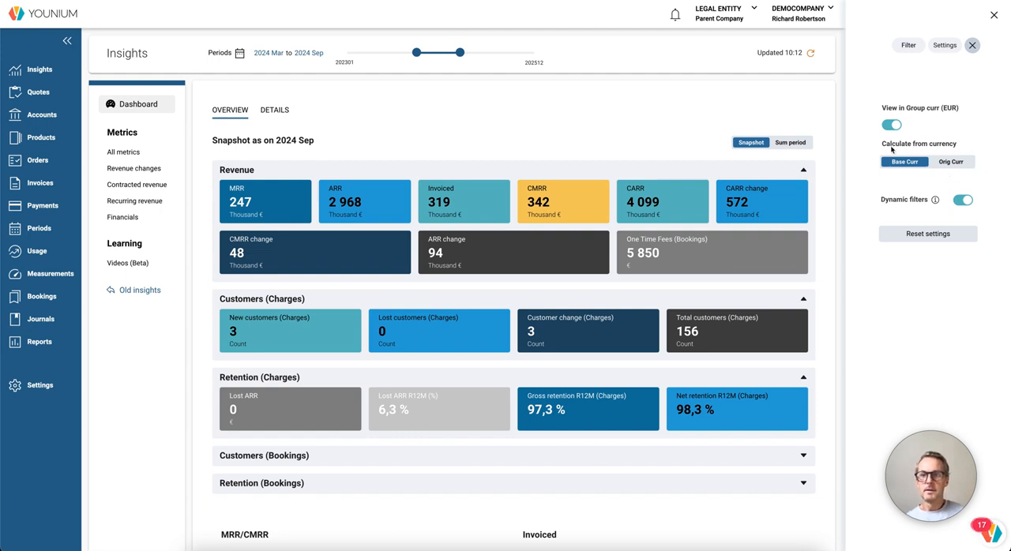
mouse_move(897, 202)
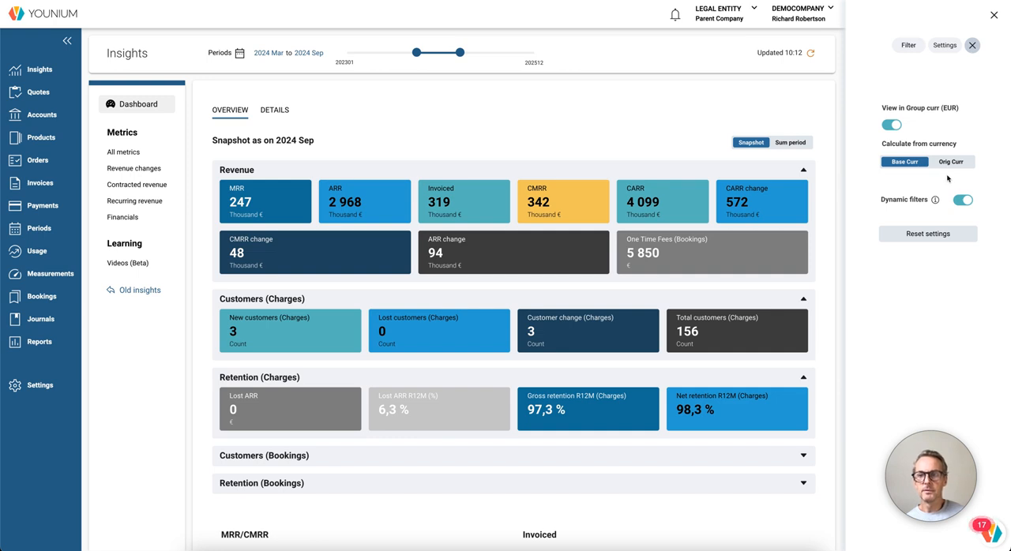
mouse_move(976, 144)
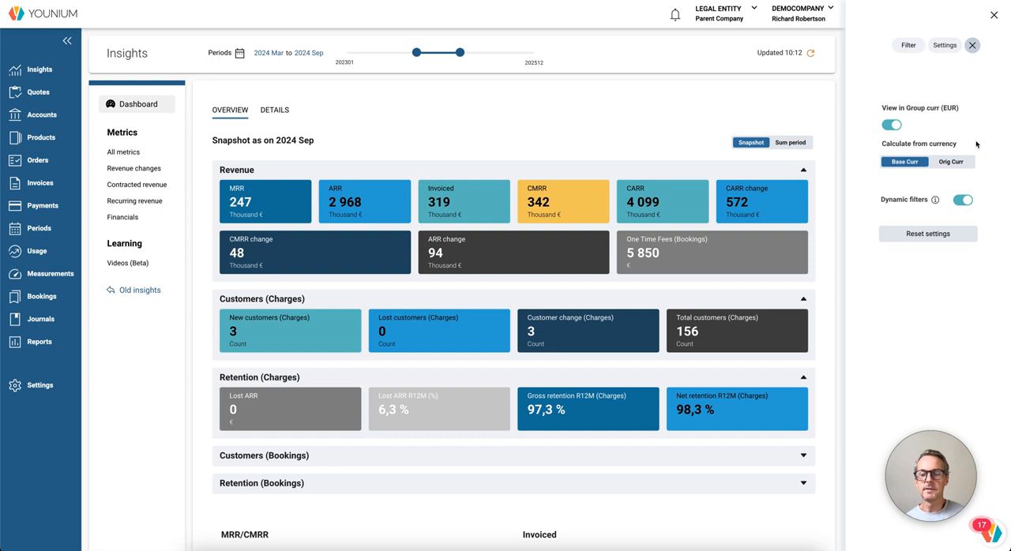
Step: Switch Calculate from currency to Orig Curr so MRR reloads as 250 thousand € and ARR 3 004
left_click(951, 162)
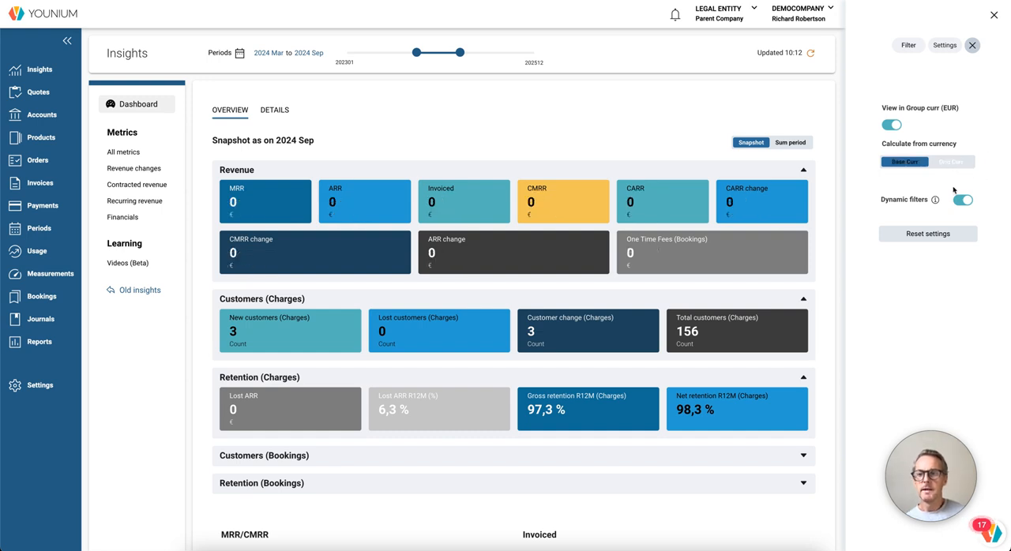
left_click(951, 163)
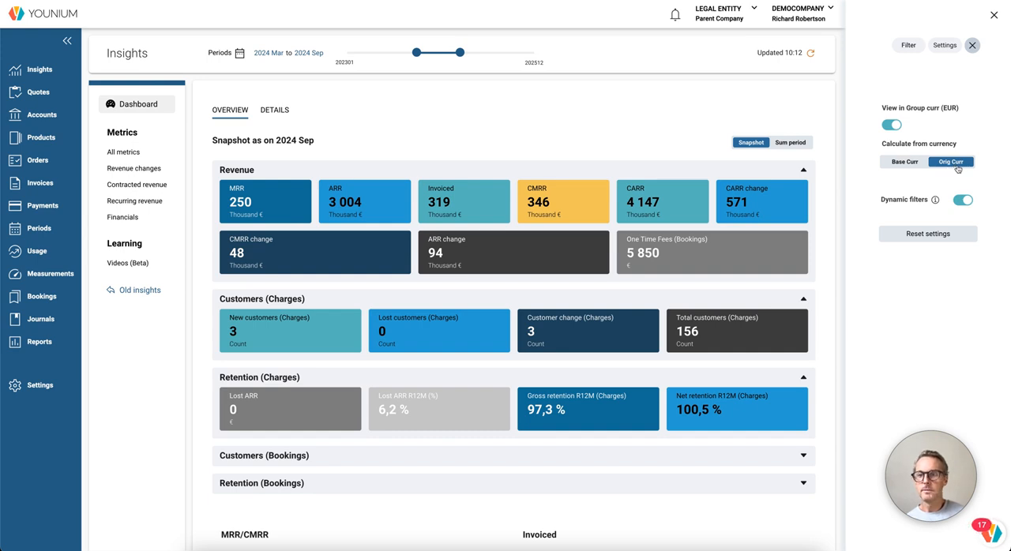
mouse_move(951, 177)
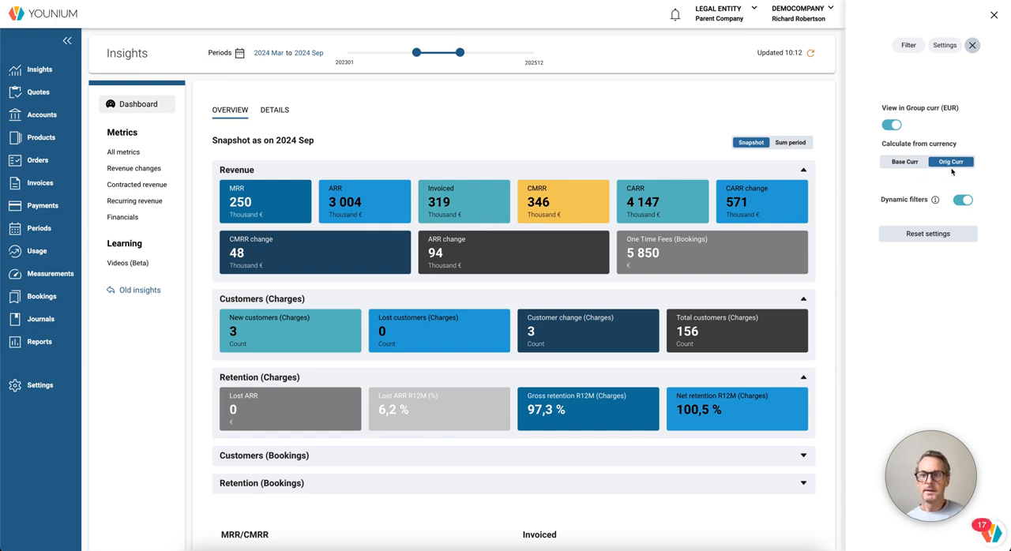
mouse_move(986, 145)
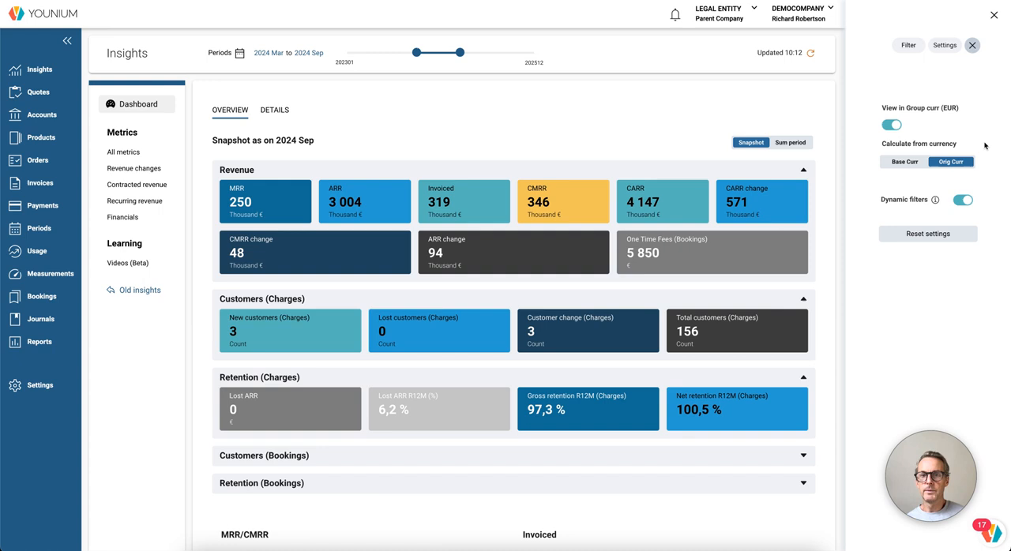
mouse_move(978, 116)
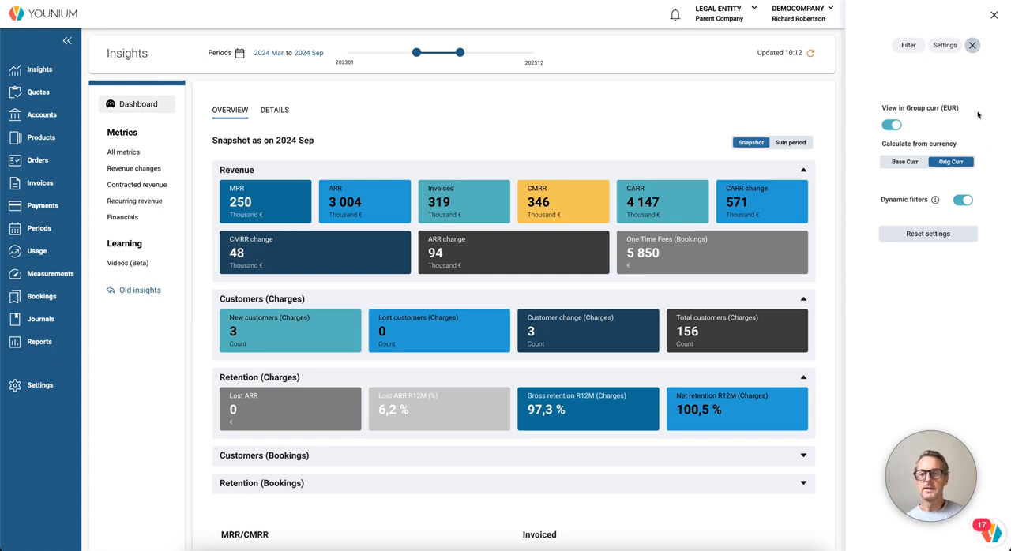
mouse_move(966, 90)
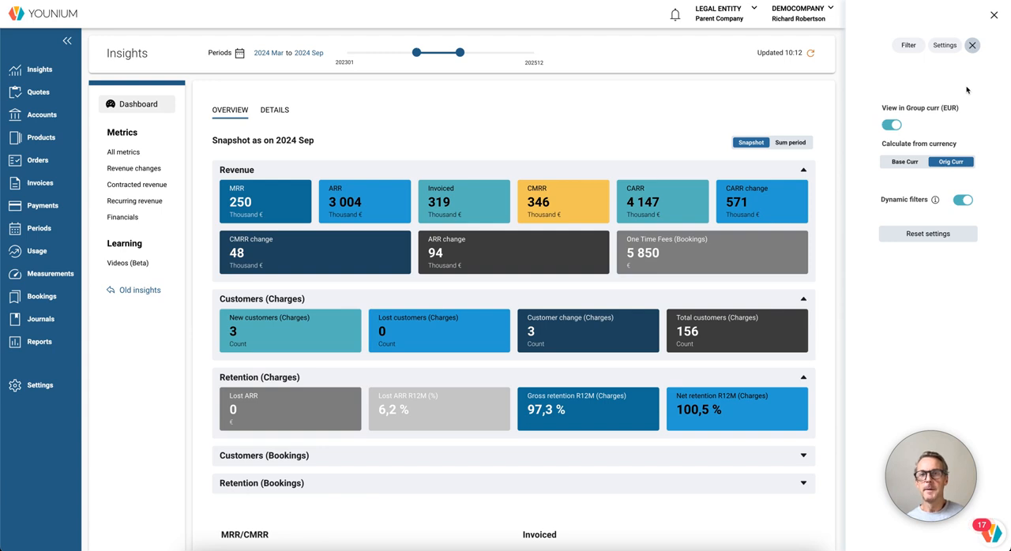
mouse_move(938, 114)
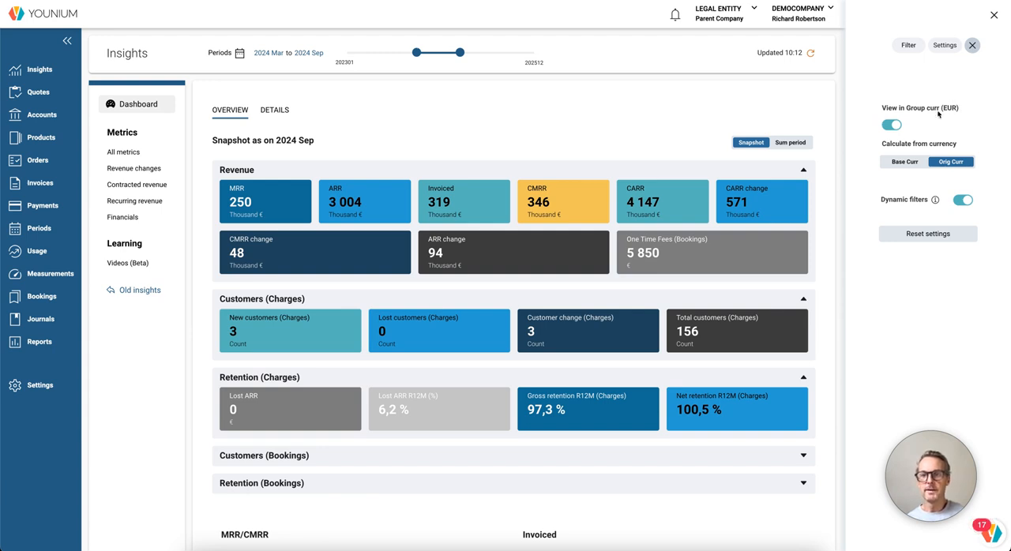
mouse_move(954, 117)
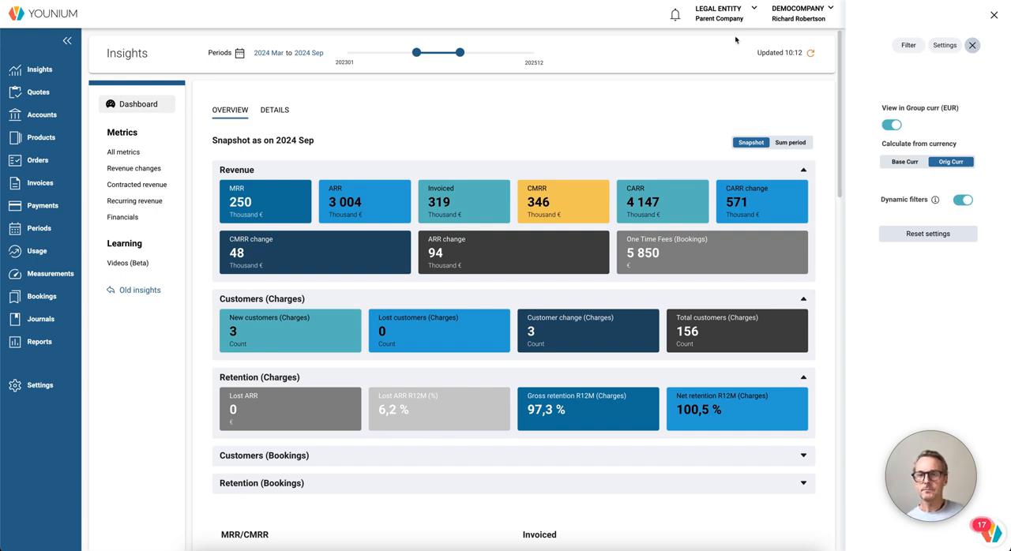
Step: List the legal entities: Child entity 1, Child entity 2, Parent Company and US Entity
left_click(725, 11)
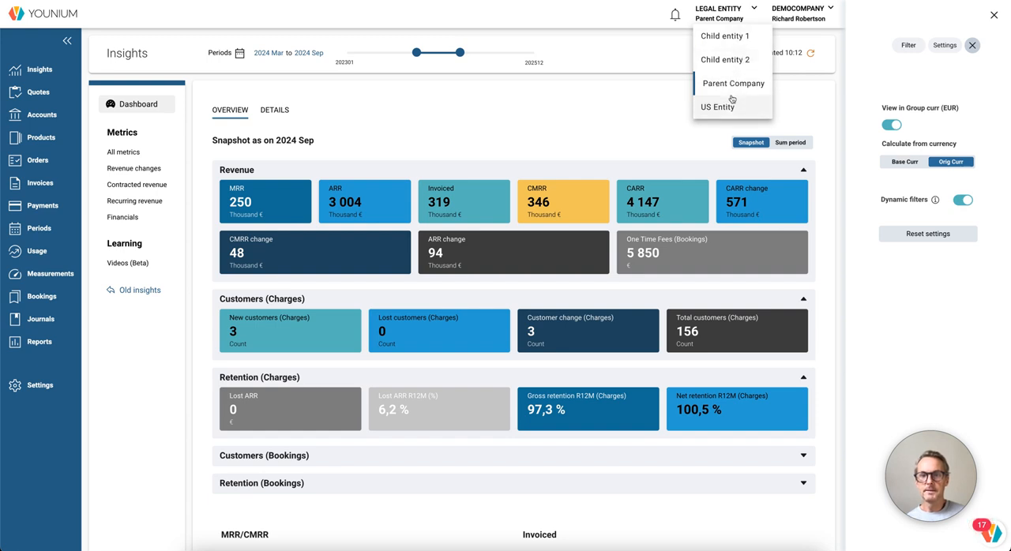
mouse_move(733, 87)
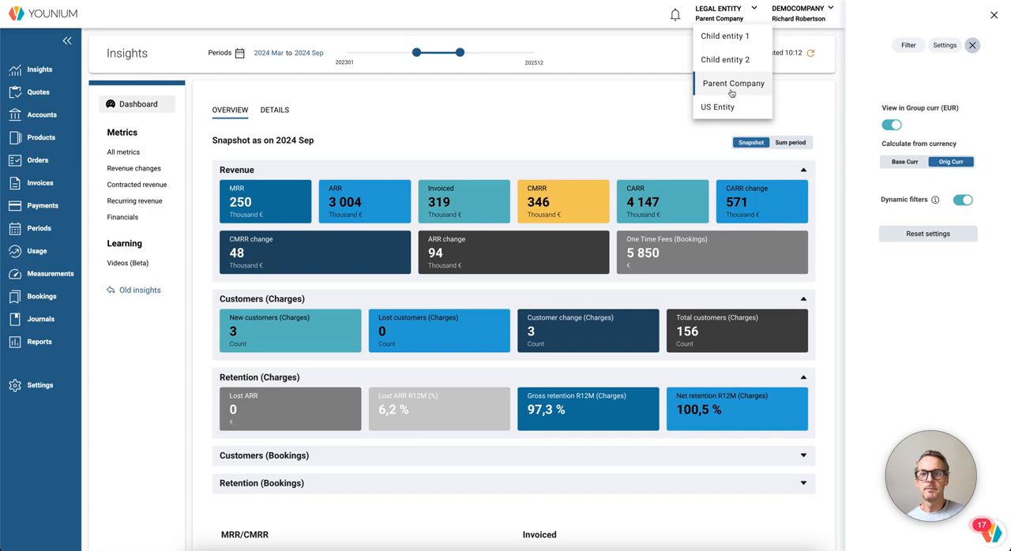
mouse_move(732, 63)
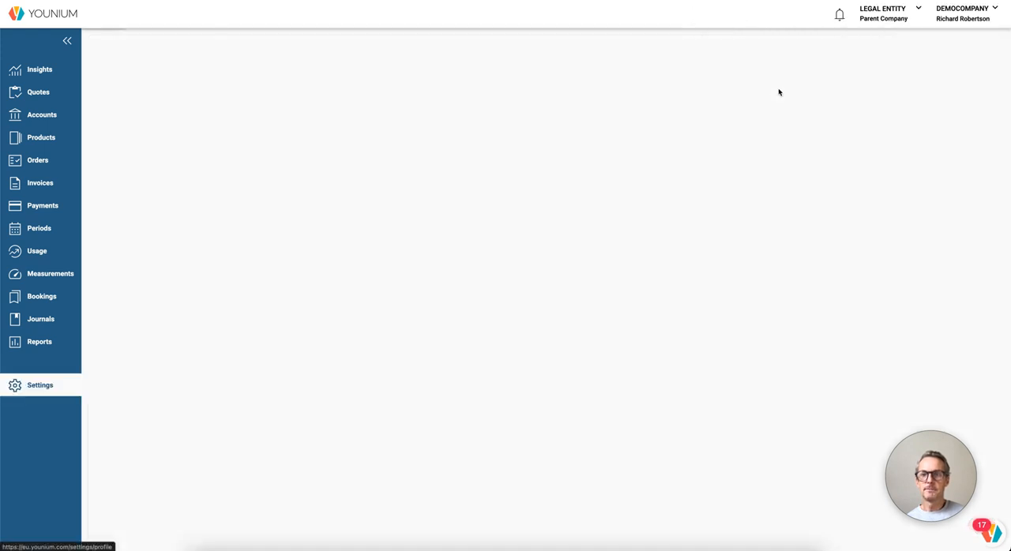
Step: Show Parent Company's legal entity details with EUR base currency and group reporting exchange rates YES
left_click(40, 385)
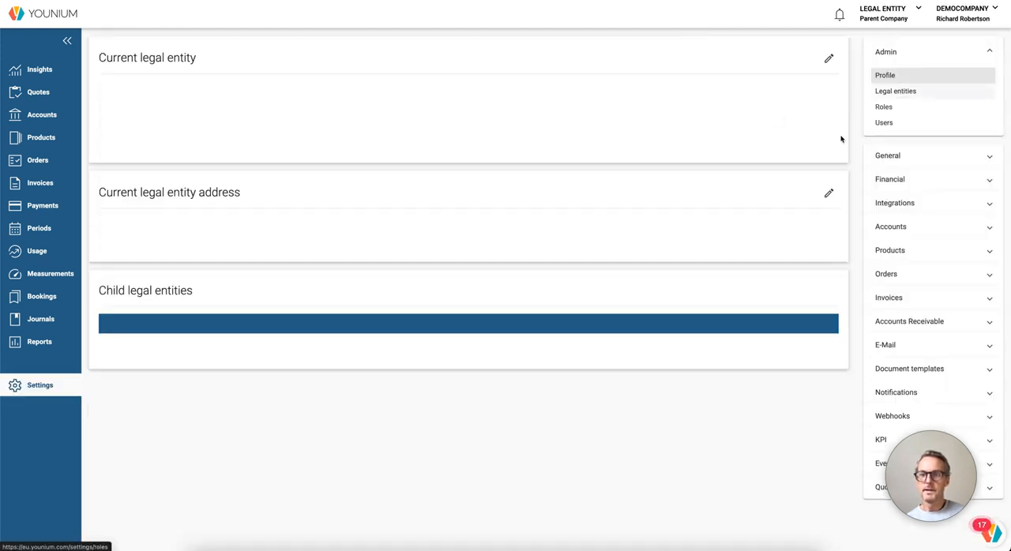
left_click(895, 92)
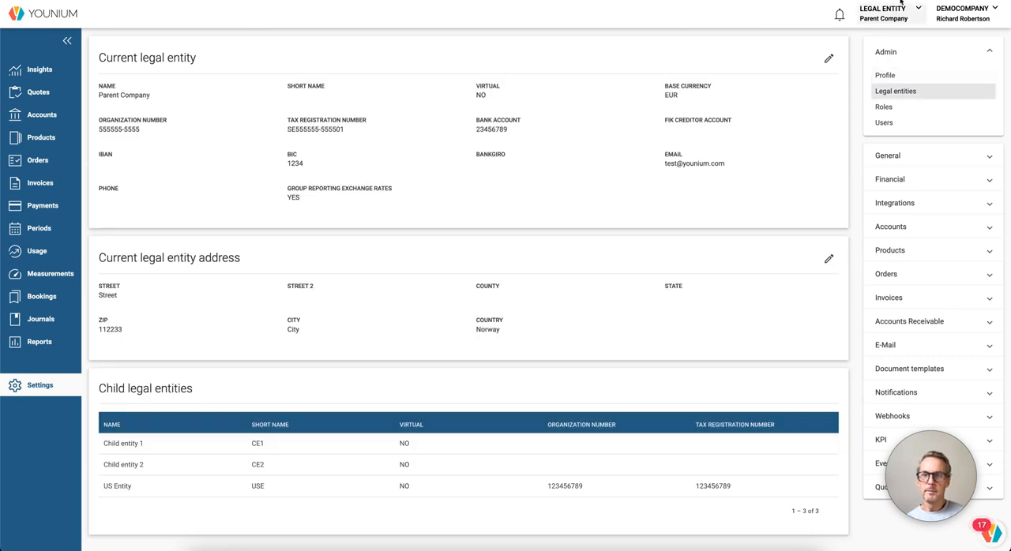
mouse_move(343, 166)
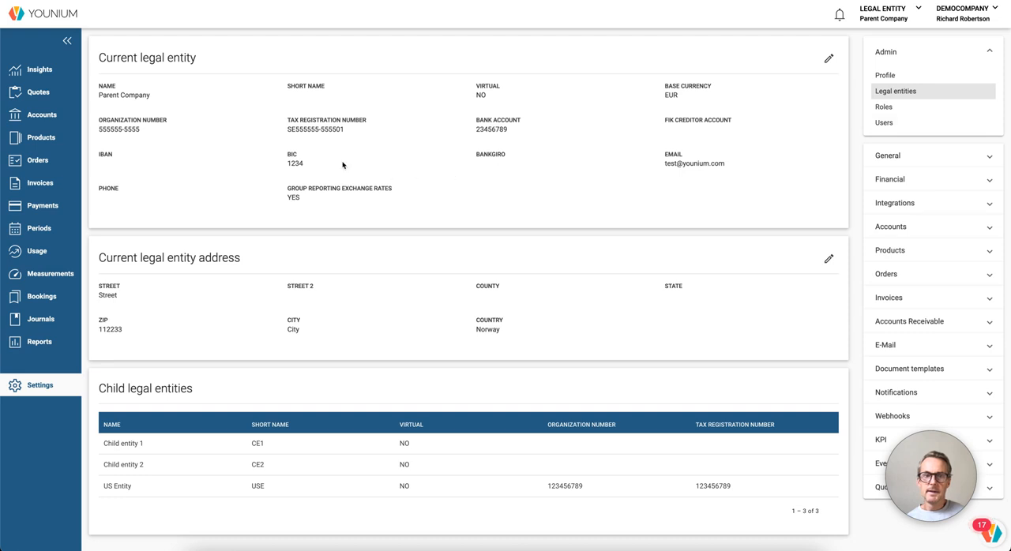
left_click(828, 57)
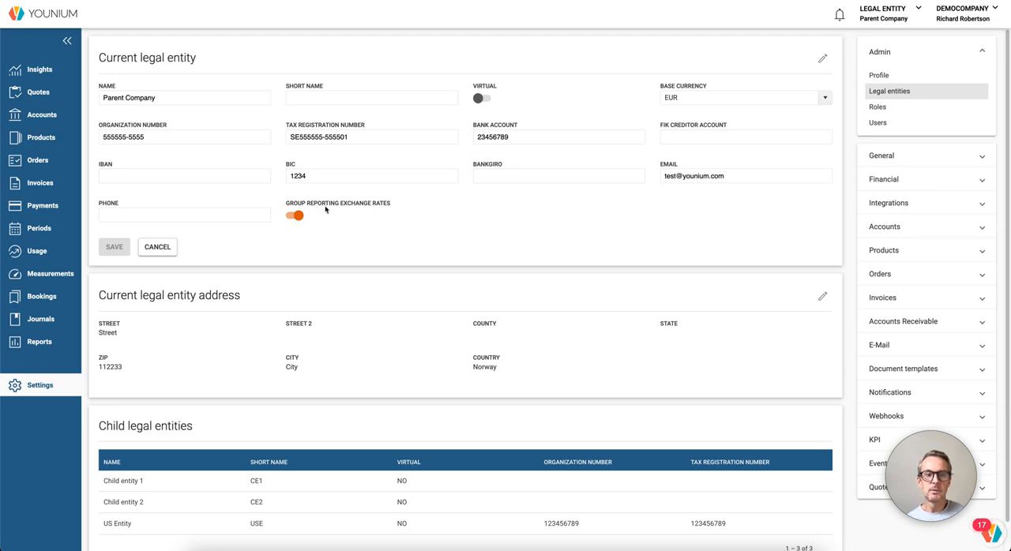
mouse_move(319, 228)
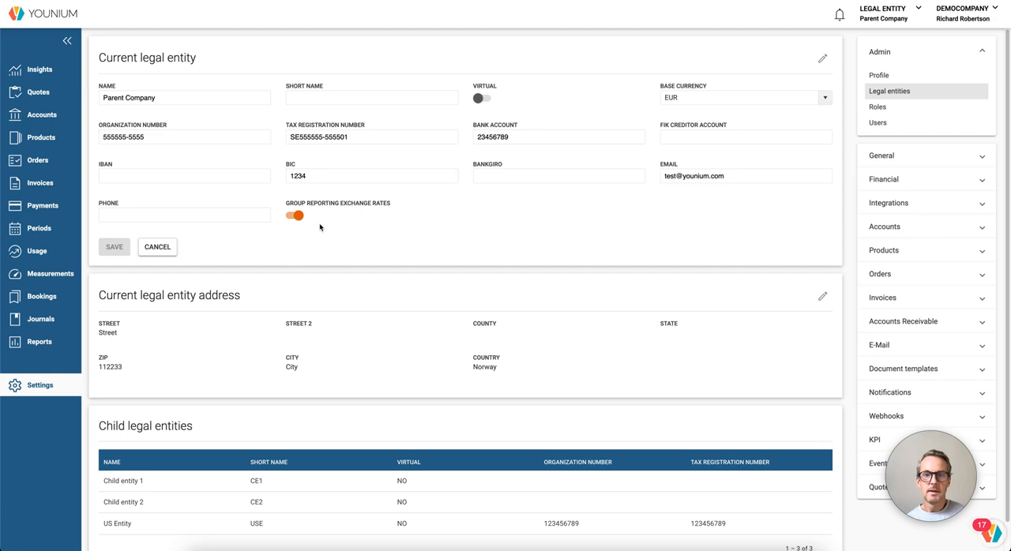
left_click(114, 246)
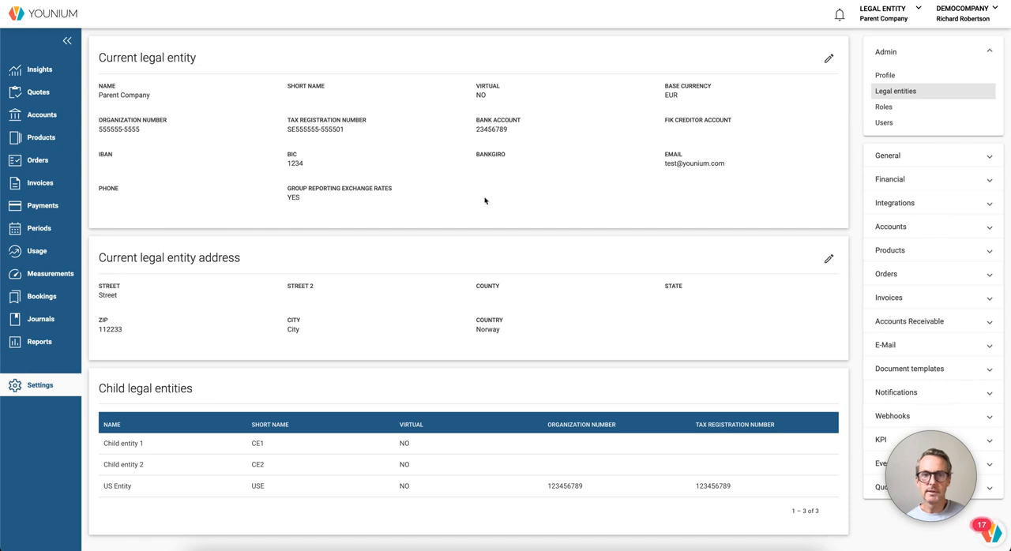
mouse_move(297, 213)
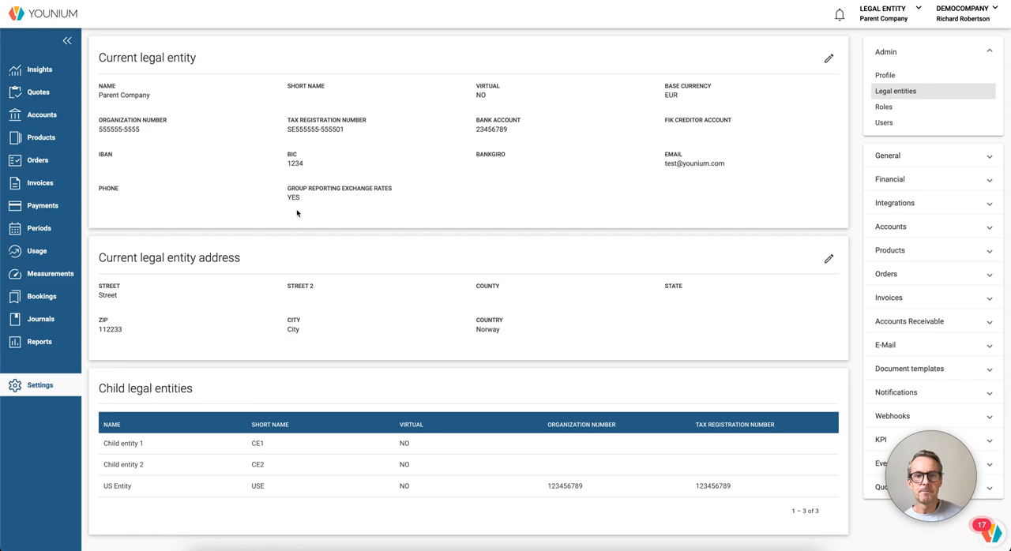
mouse_move(306, 199)
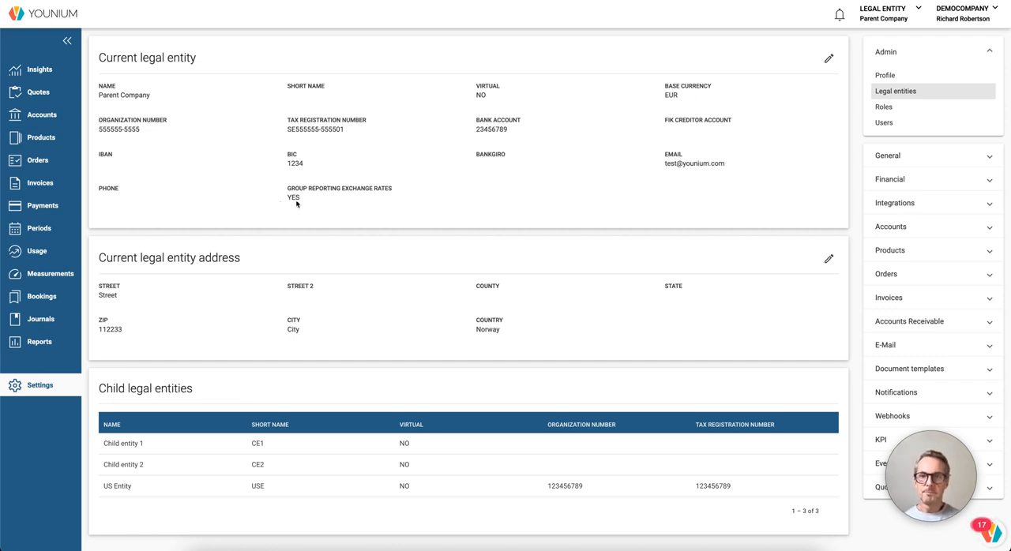
mouse_move(891, 180)
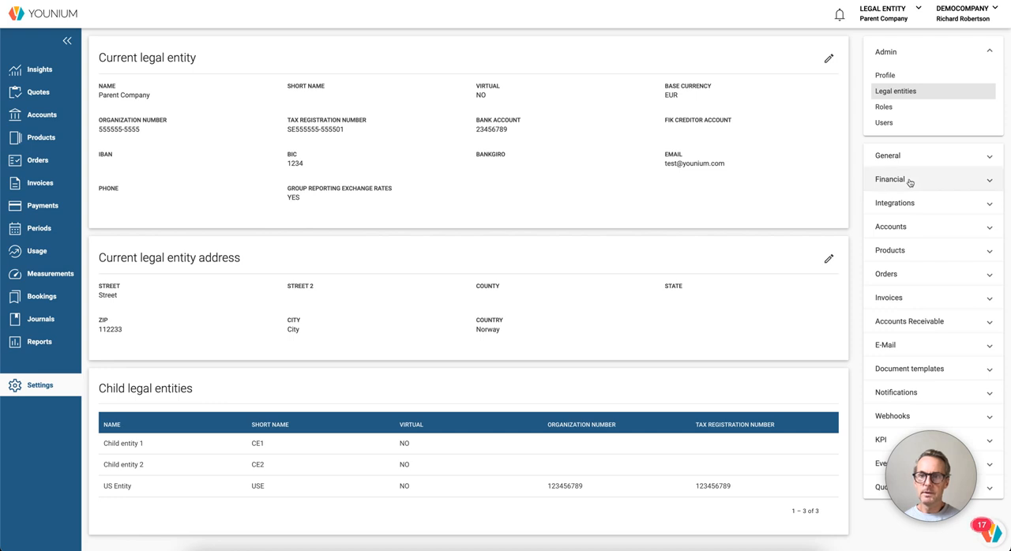
Step: Review the USD-to-EUR exchange rates under Financial > Currencies
left_click(891, 180)
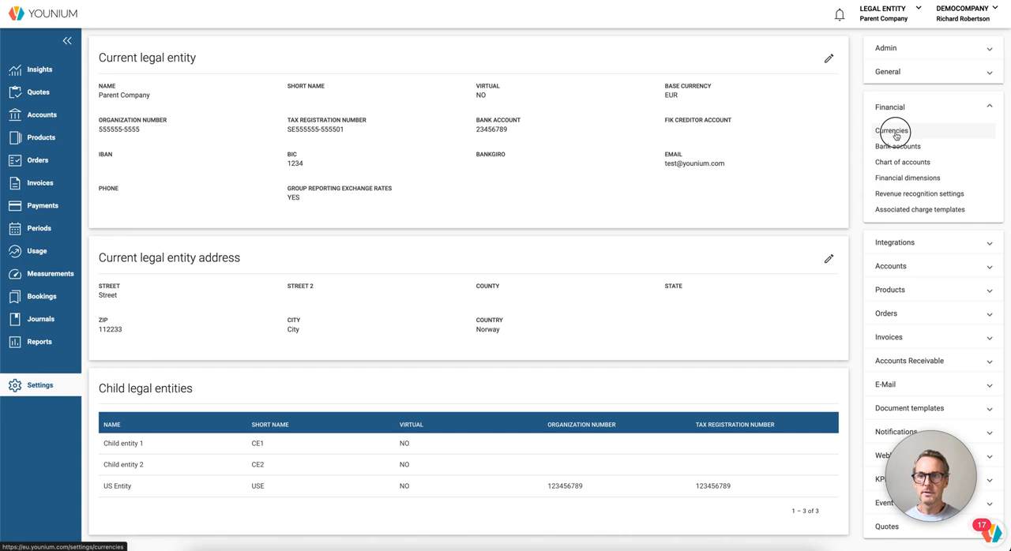
left_click(894, 132)
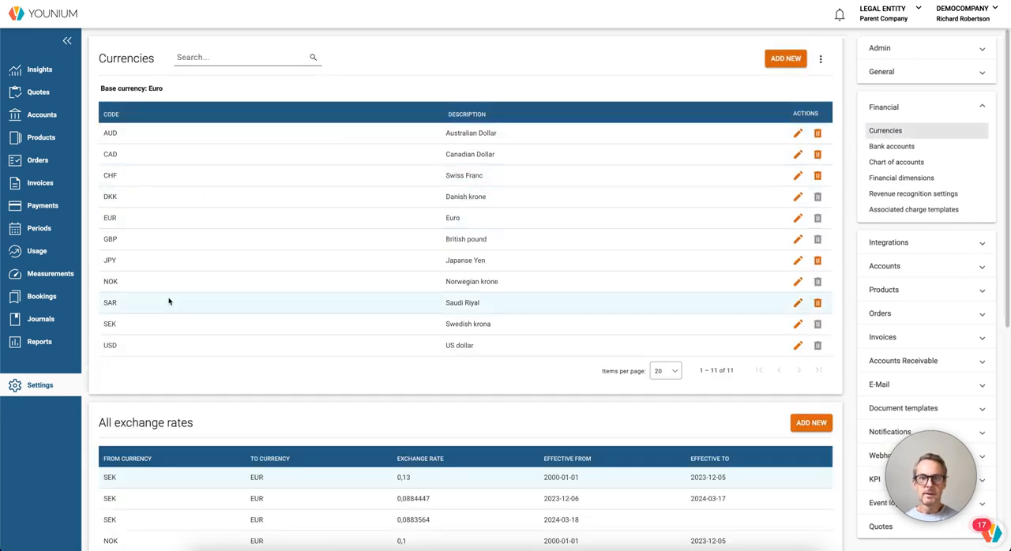
mouse_move(189, 306)
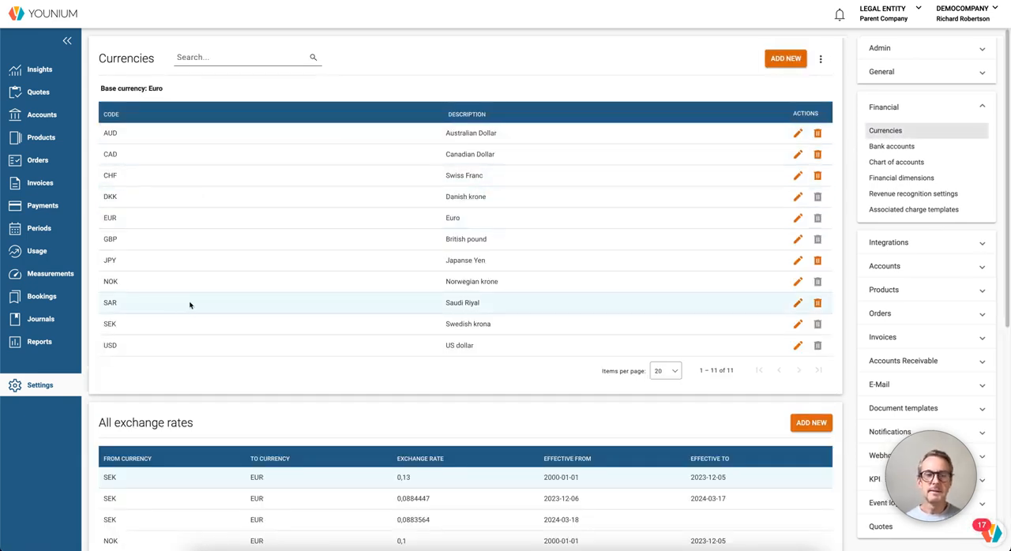
mouse_move(209, 153)
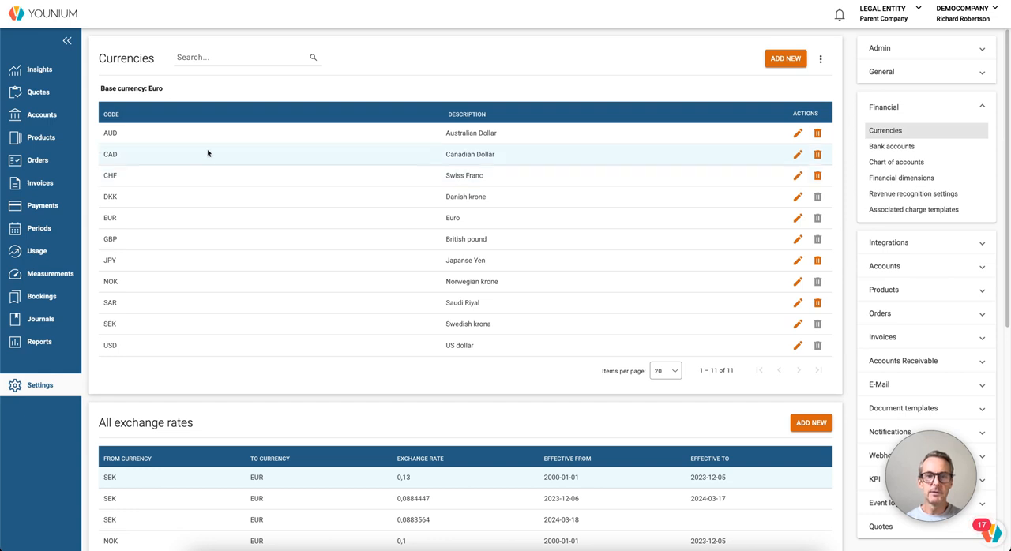
mouse_move(146, 146)
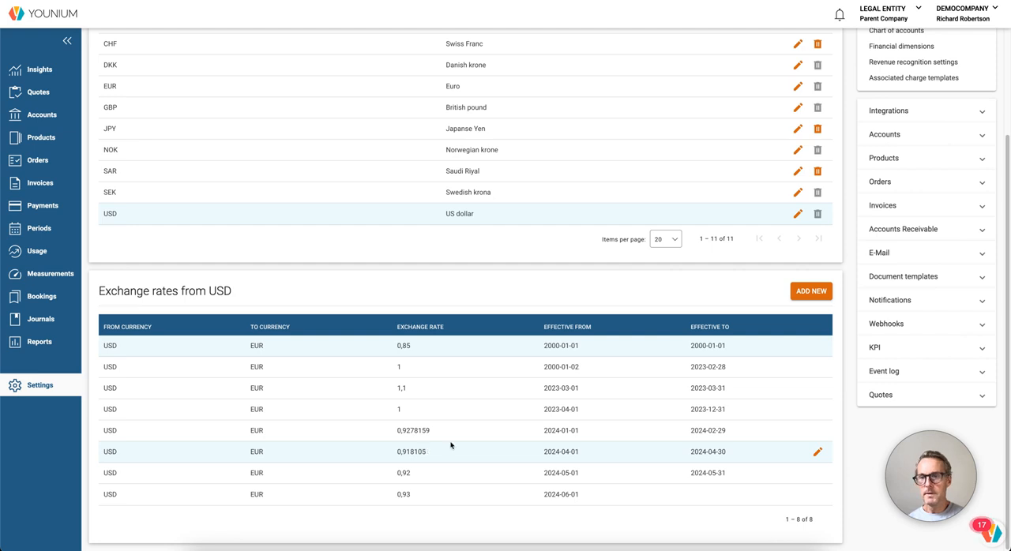
mouse_move(429, 431)
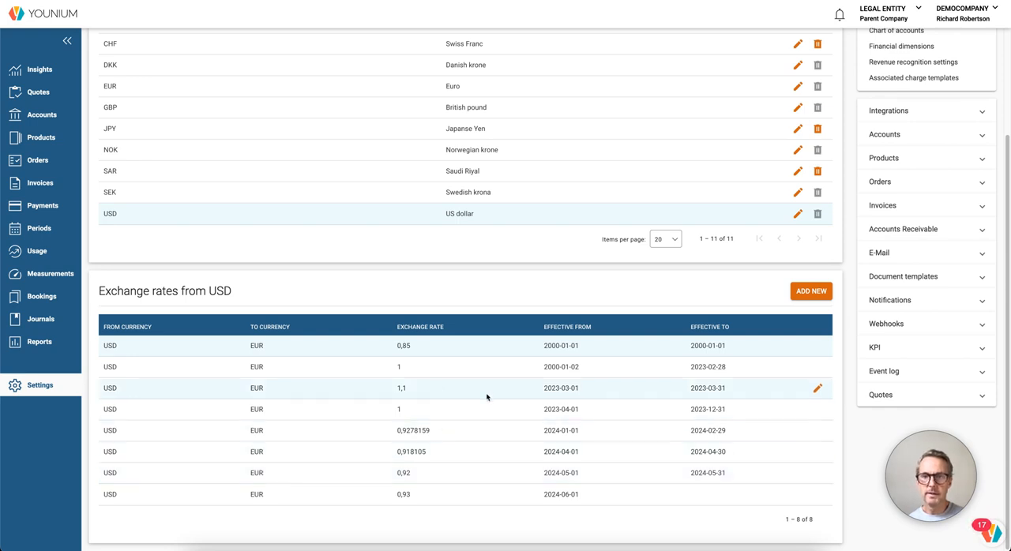
scroll("up", 3)
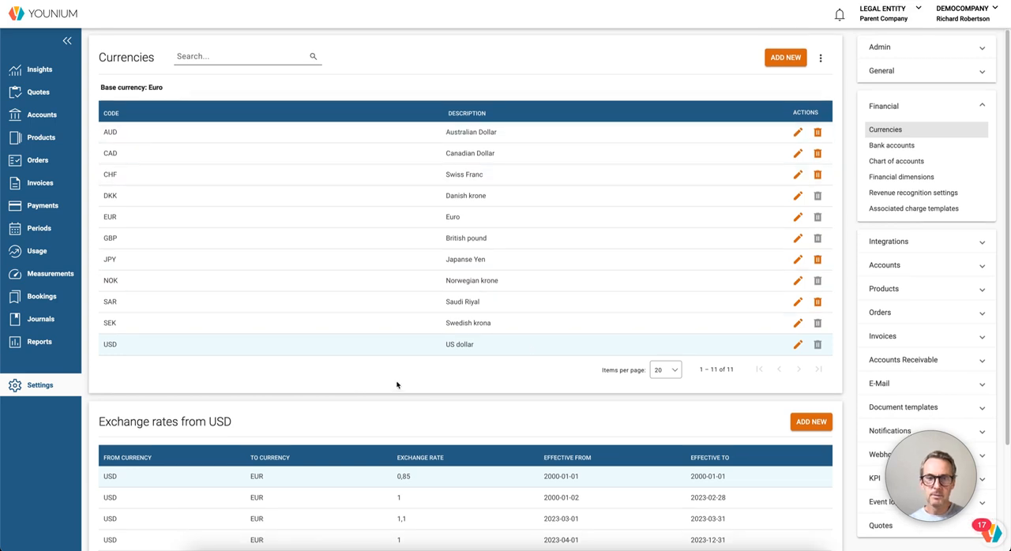
scroll("down", 3)
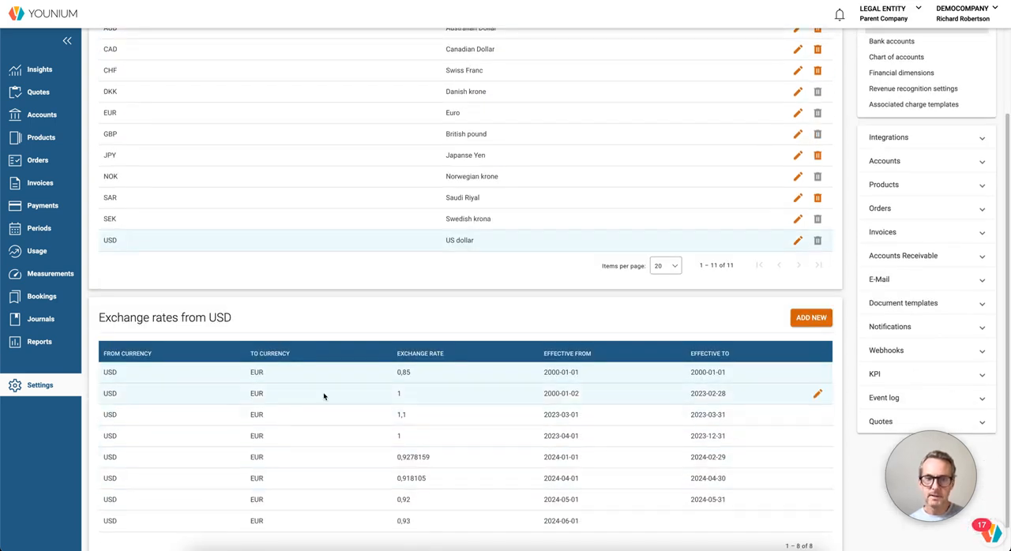
scroll("up", 3)
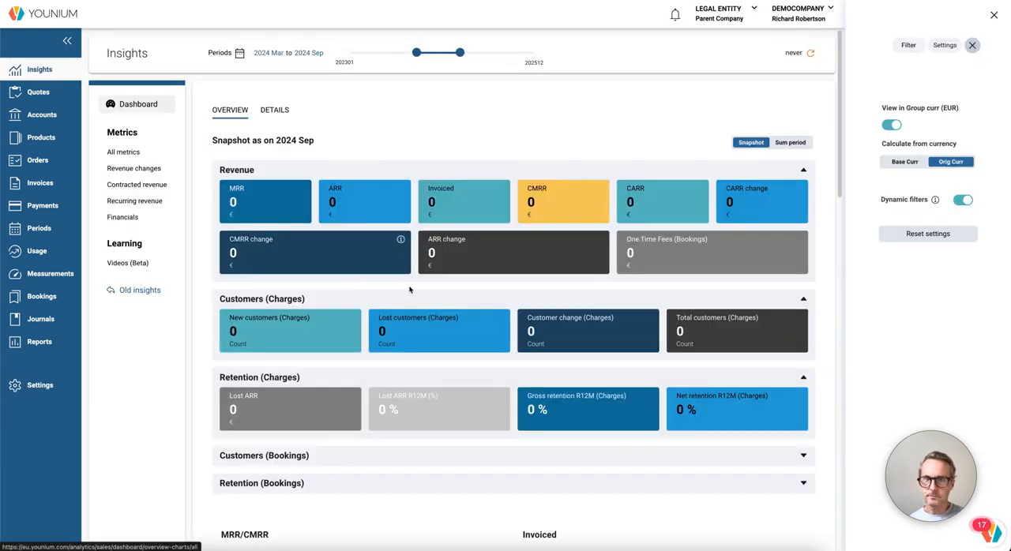
Step: Refresh Insights to MRR 250 thousand €, ARR 3 004 and 156 total customers
left_click(809, 54)
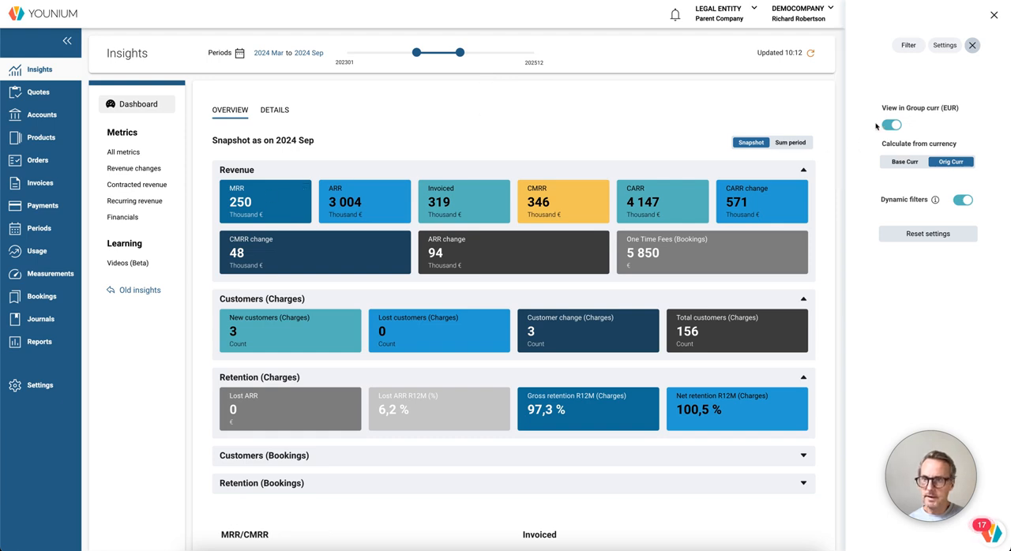
mouse_move(907, 117)
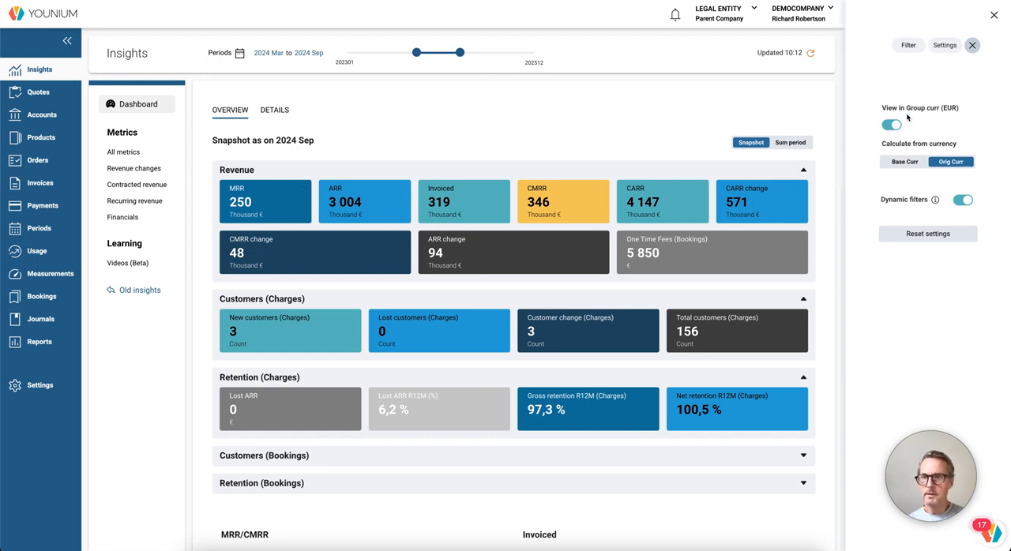
mouse_move(948, 107)
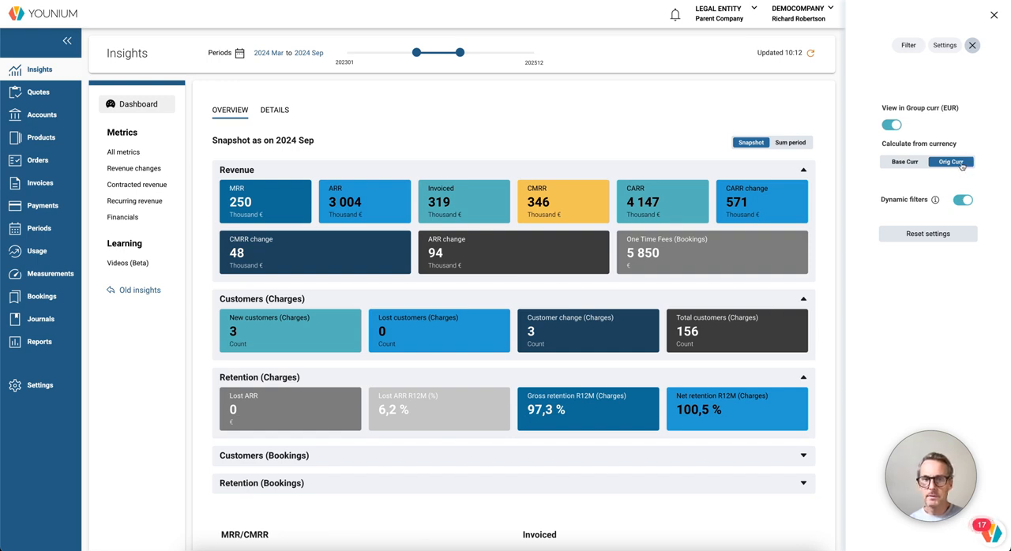
mouse_move(250, 209)
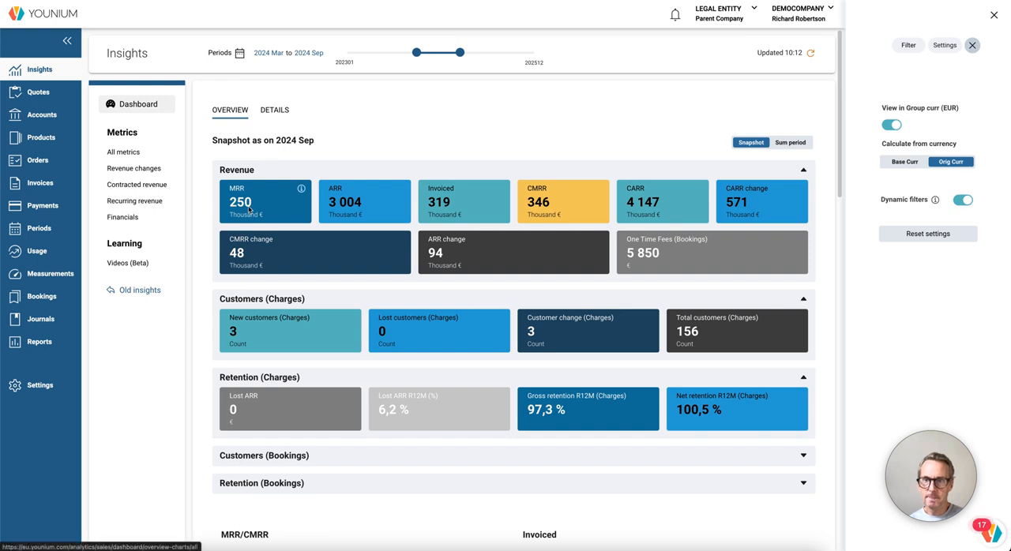
mouse_move(262, 215)
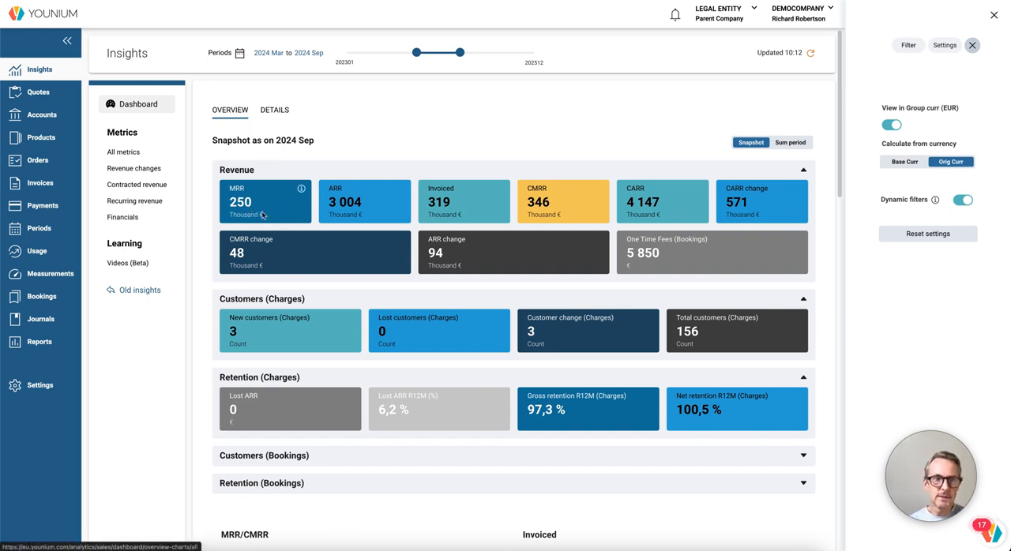
mouse_move(306, 136)
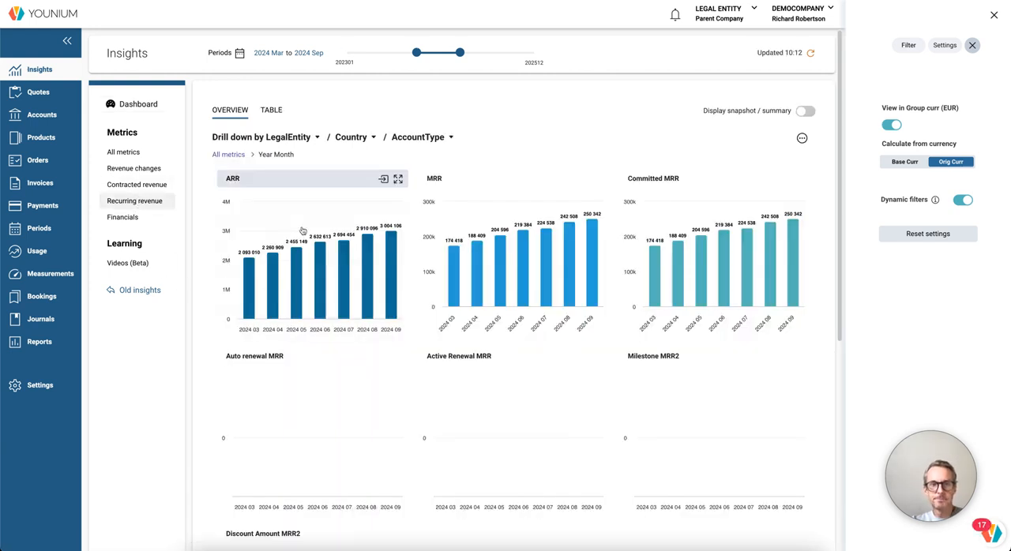
Step: Show MRR as a table with the first drill-down level grouped by All
left_click(272, 110)
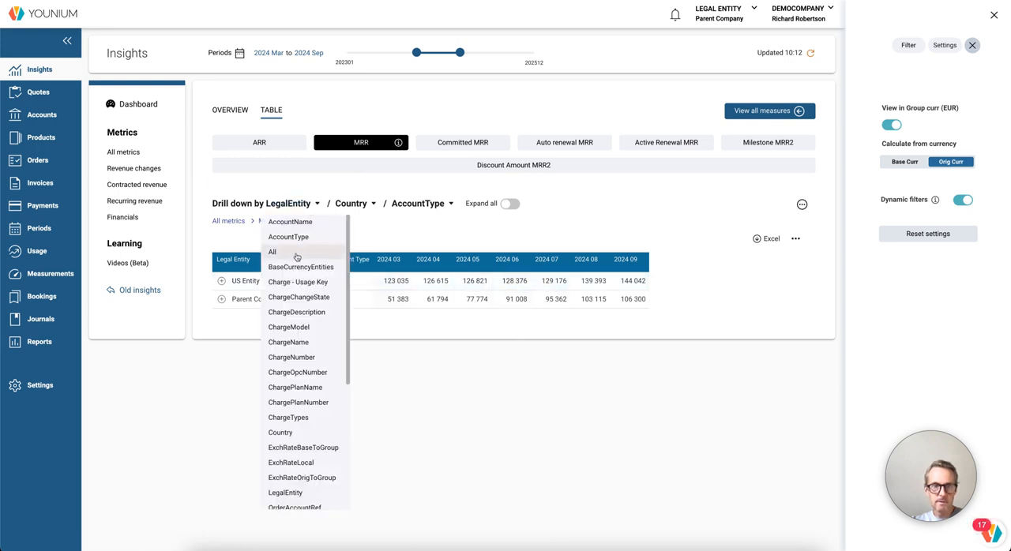
mouse_move(297, 224)
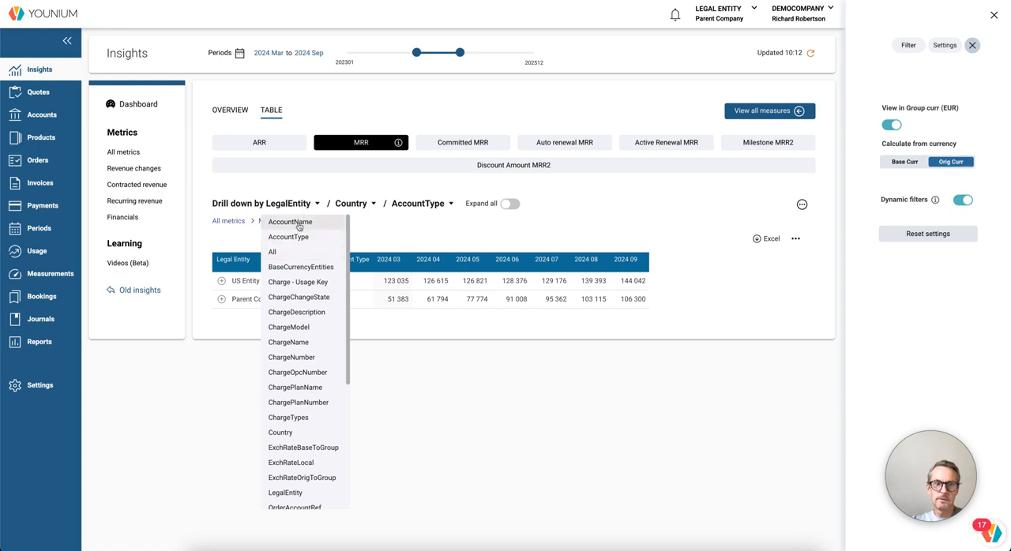
left_click(272, 251)
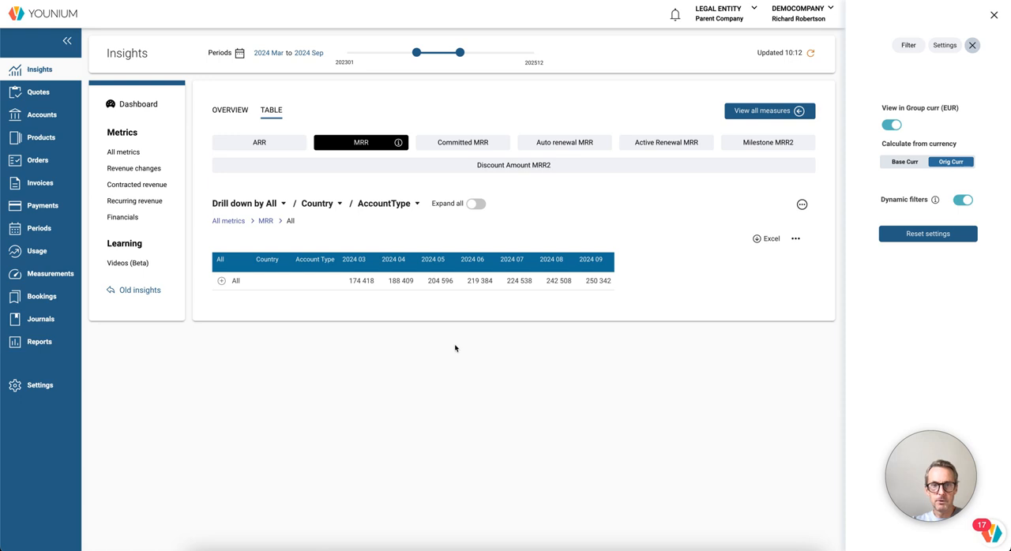
mouse_move(507, 379)
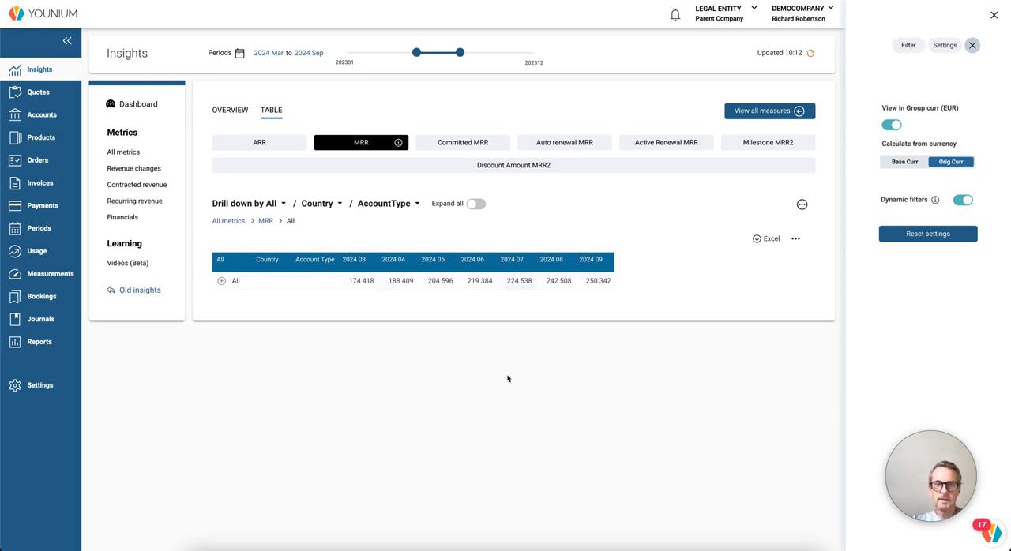
Step: Replace the Country grouping level with OrigCurrency
left_click(319, 202)
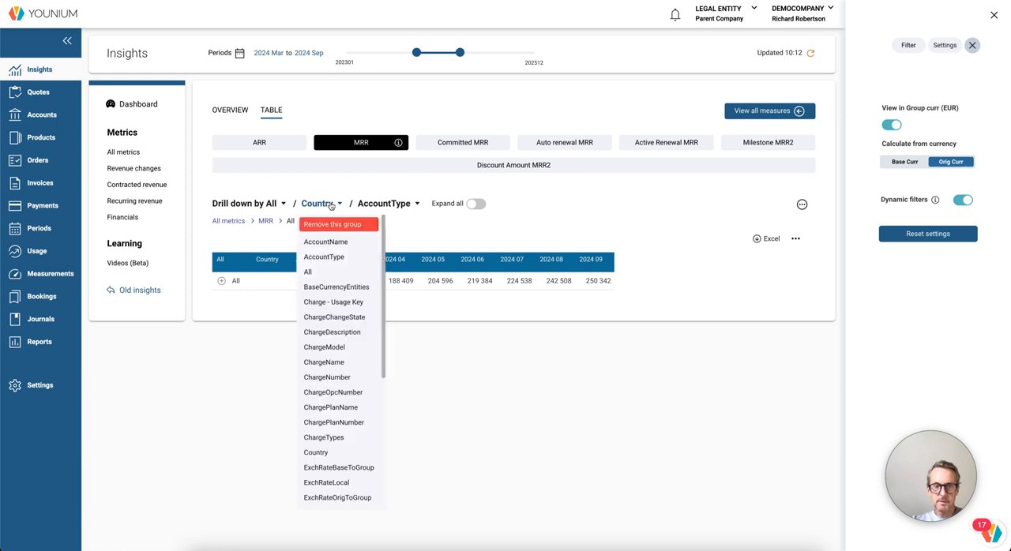
scroll("down", 3)
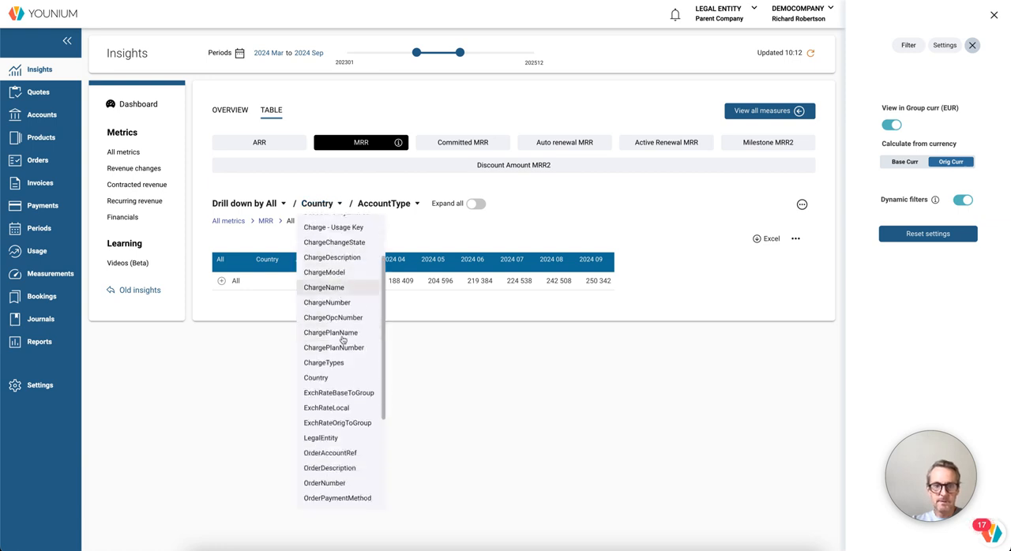
scroll("down", 3)
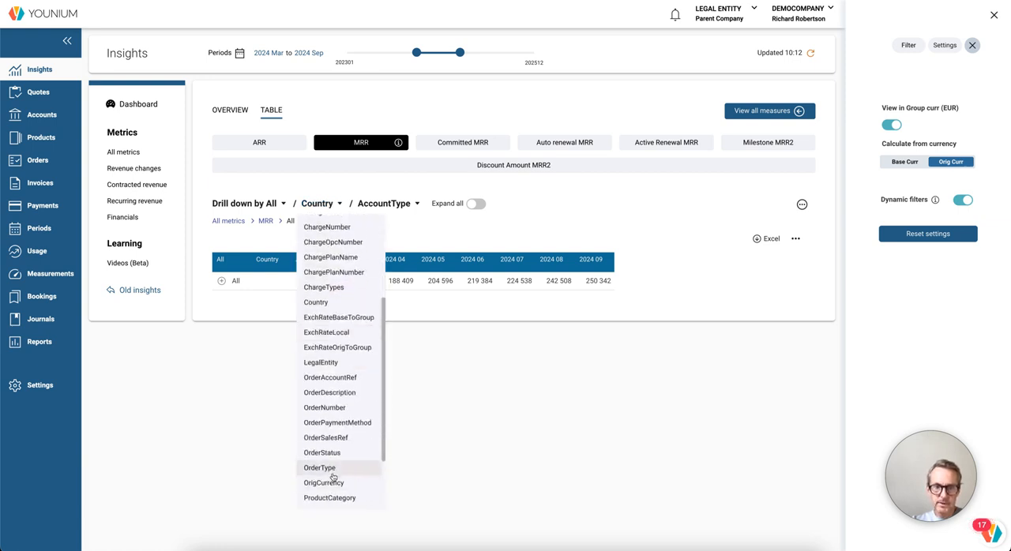
left_click(323, 483)
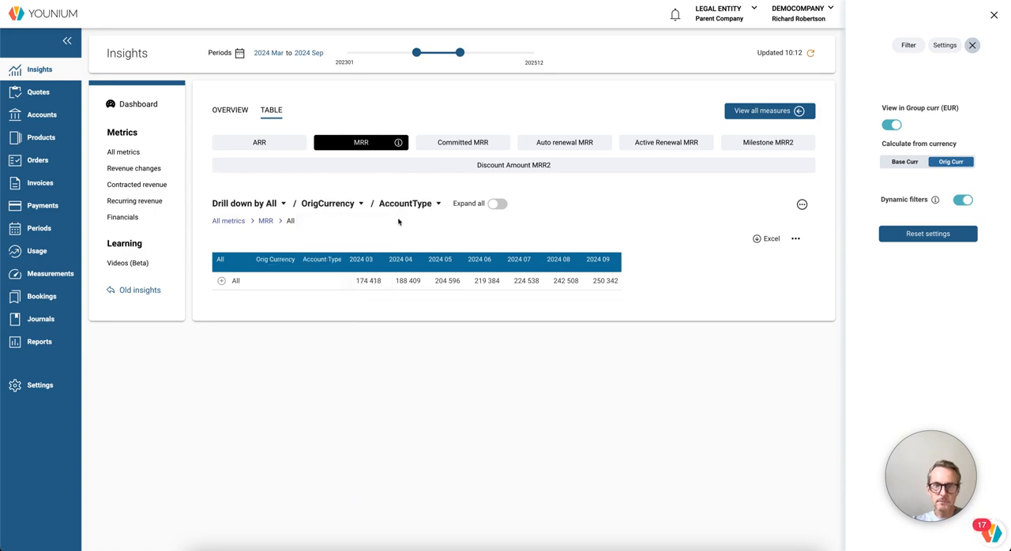
Step: Use LegalEntity as the third level, splitting USD into US Entity and Parent Company
left_click(221, 281)
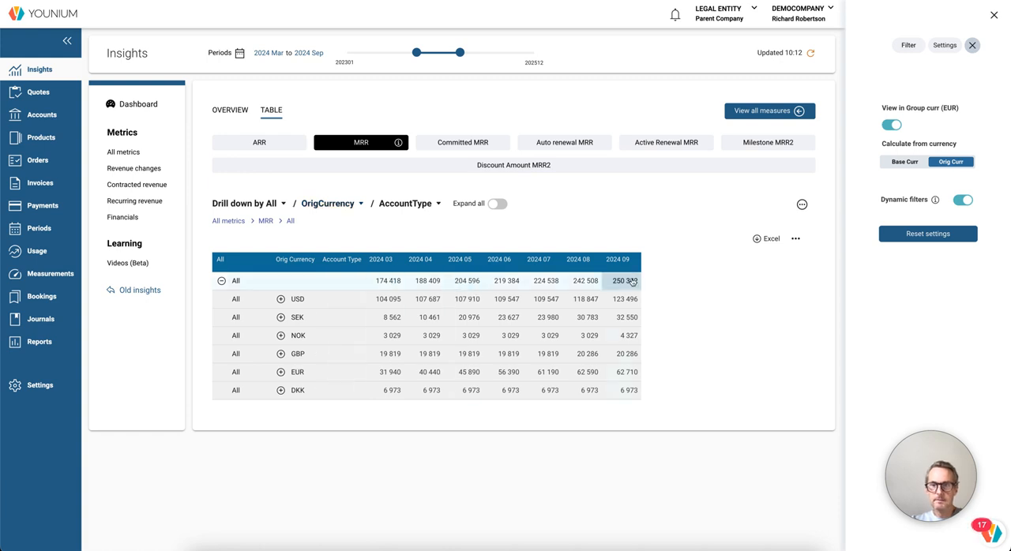
mouse_move(668, 266)
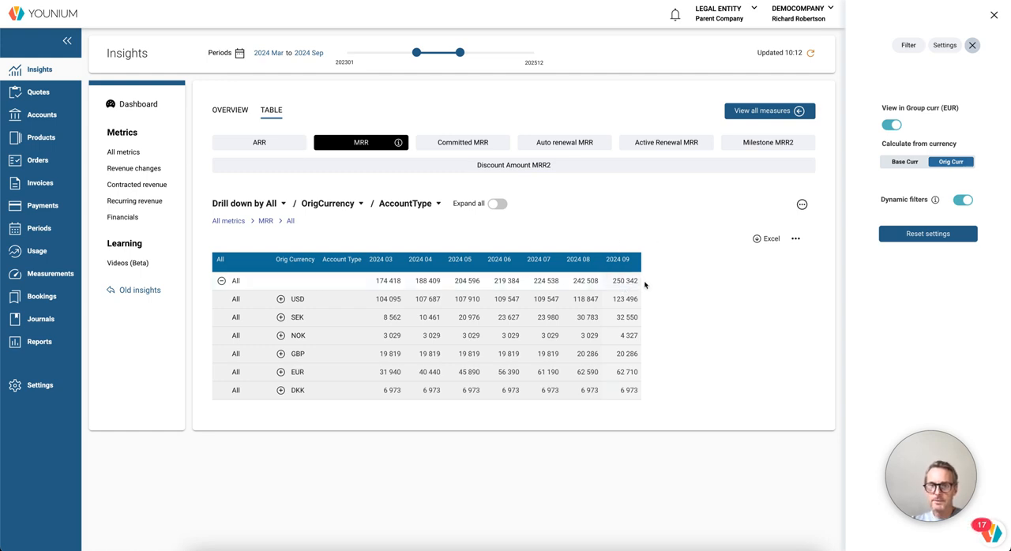
mouse_move(401, 465)
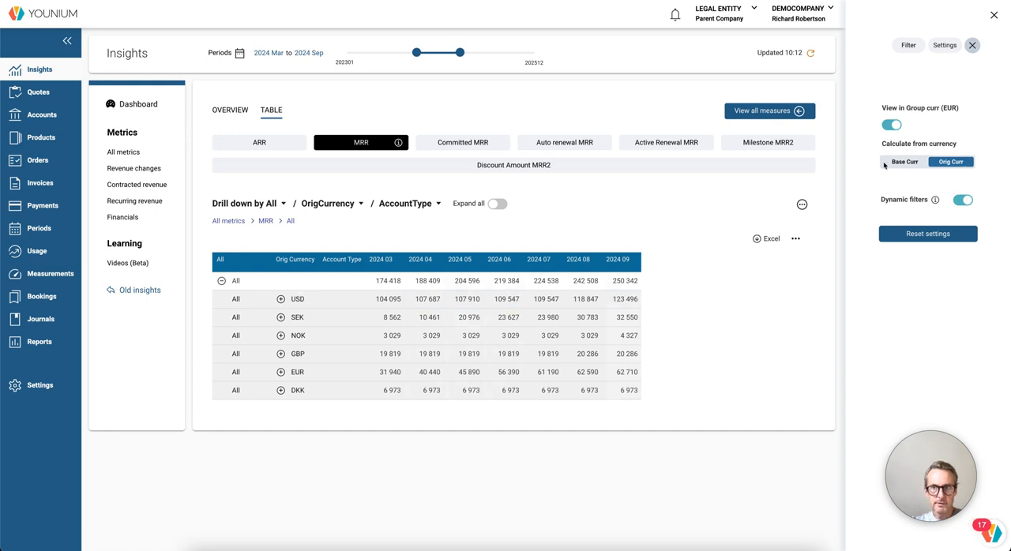
left_click(907, 45)
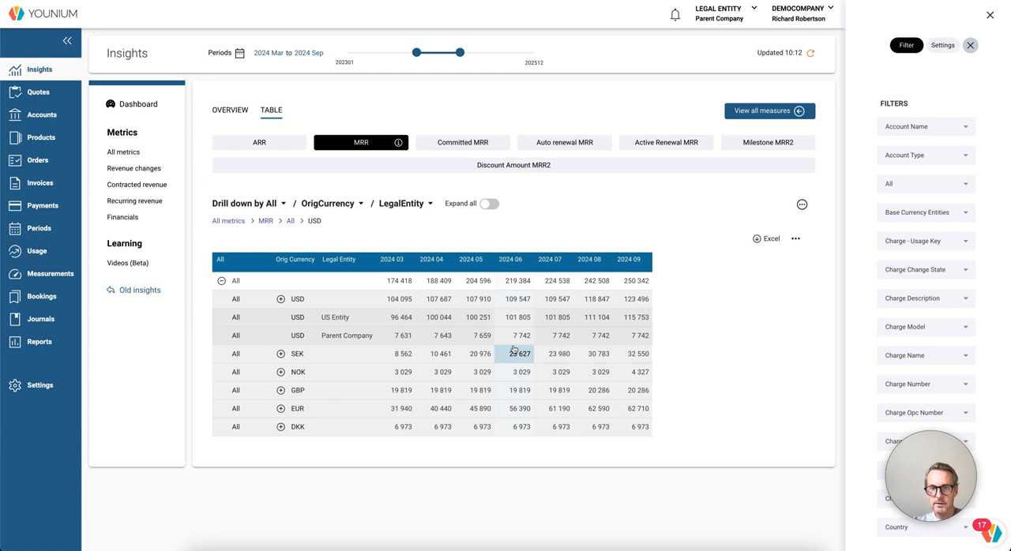
mouse_move(597, 335)
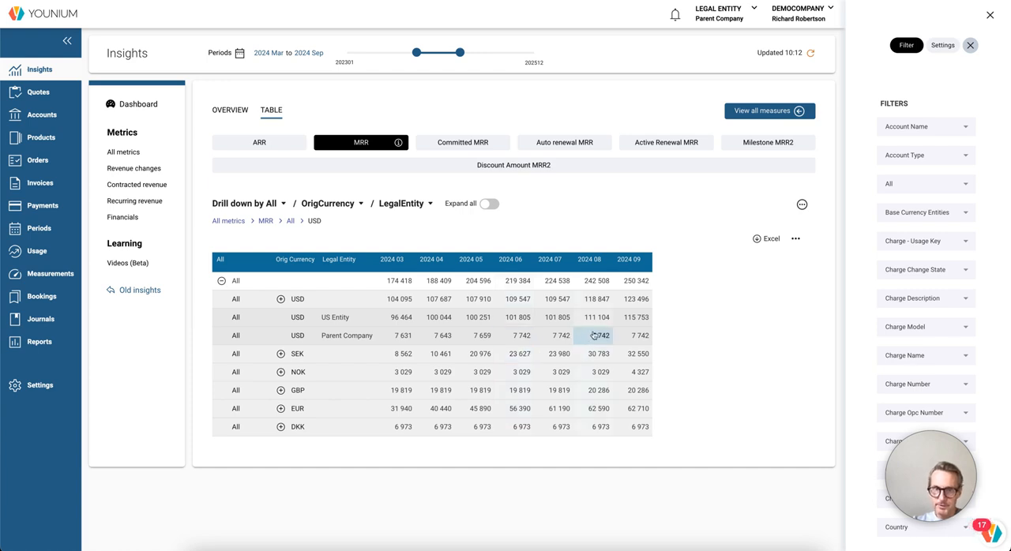
left_click(945, 45)
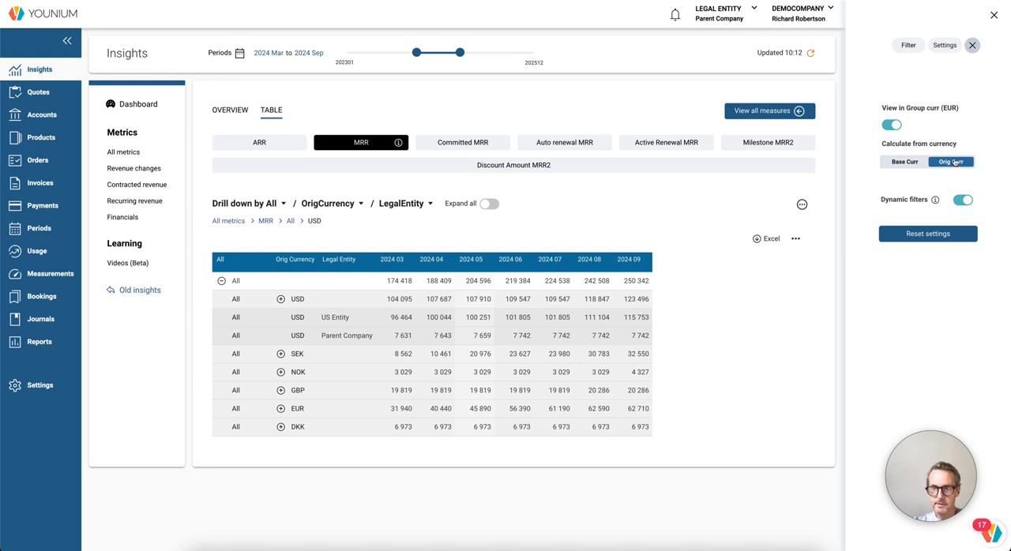
mouse_move(382, 236)
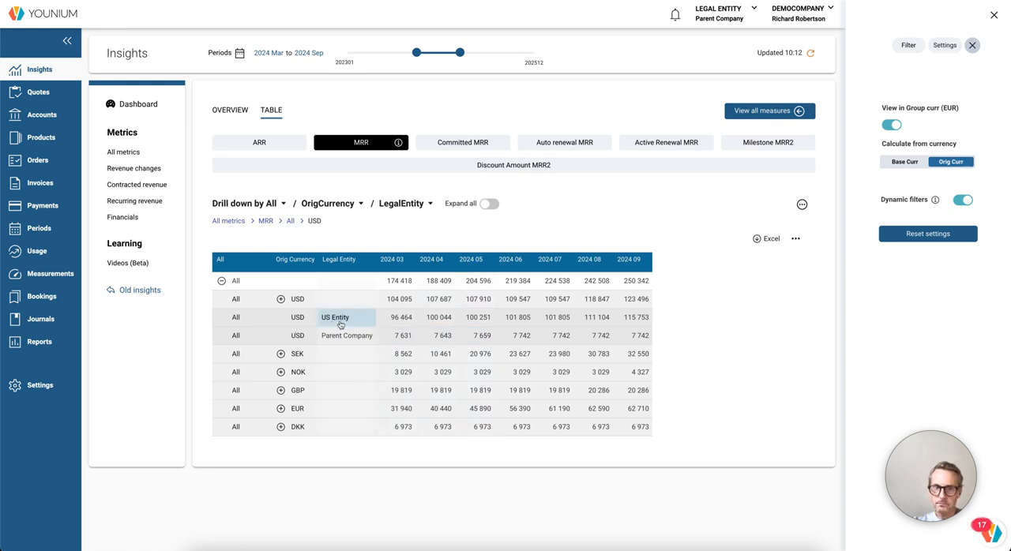
mouse_move(430, 231)
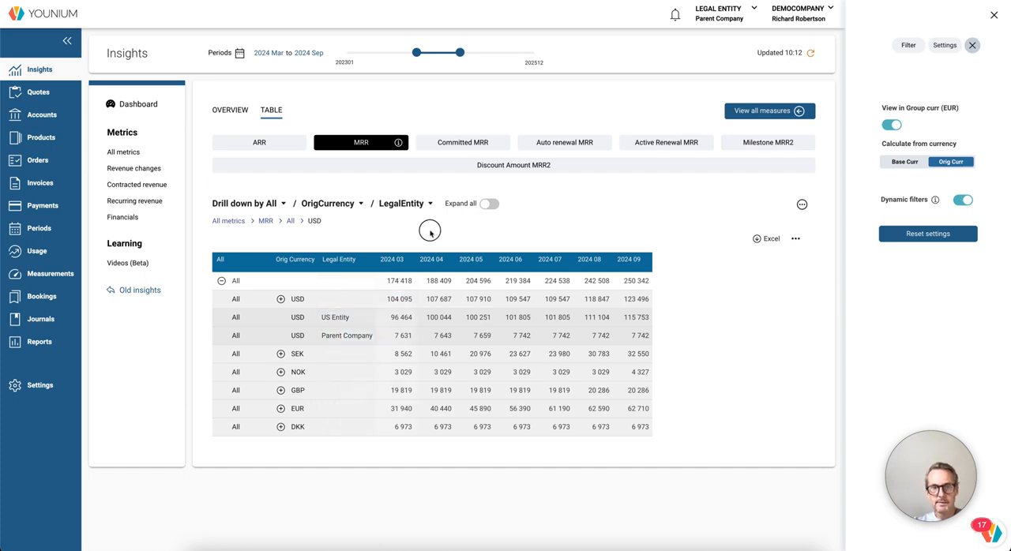
Step: Group the second level by ExchRateOrigToGroup and expand USD into rates 0.930, 0.928, 0.920 and 0.918
left_click(405, 203)
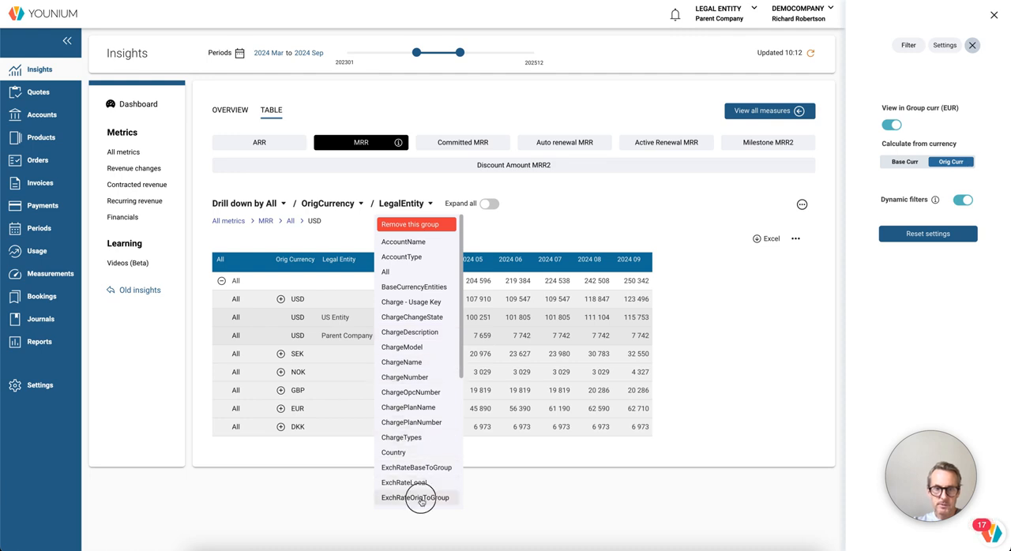
left_click(413, 497)
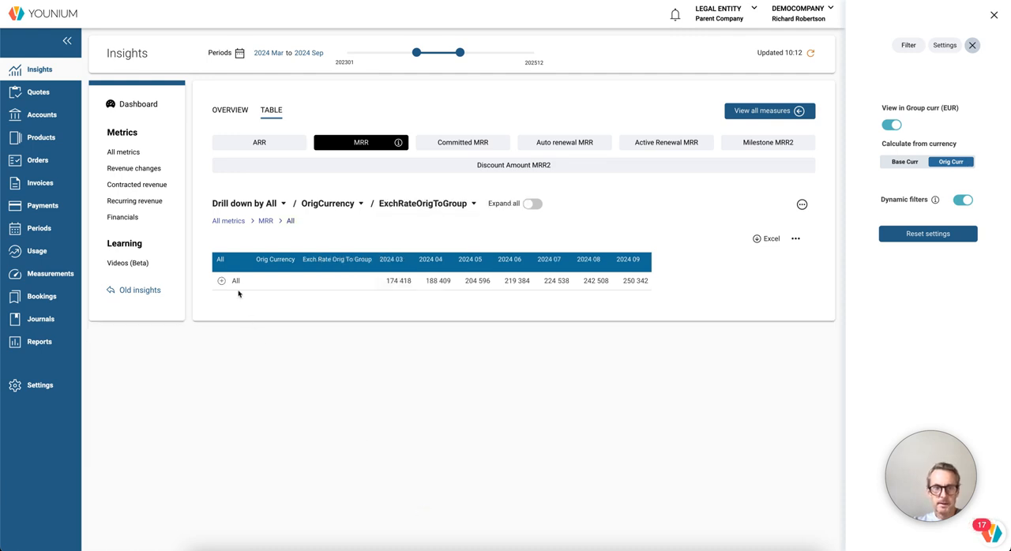
left_click(221, 282)
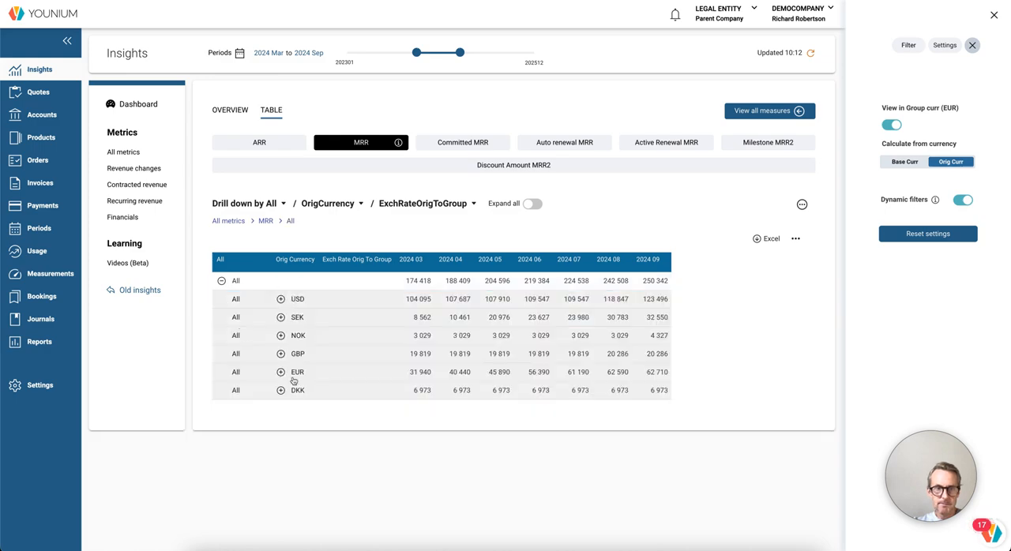
left_click(281, 299)
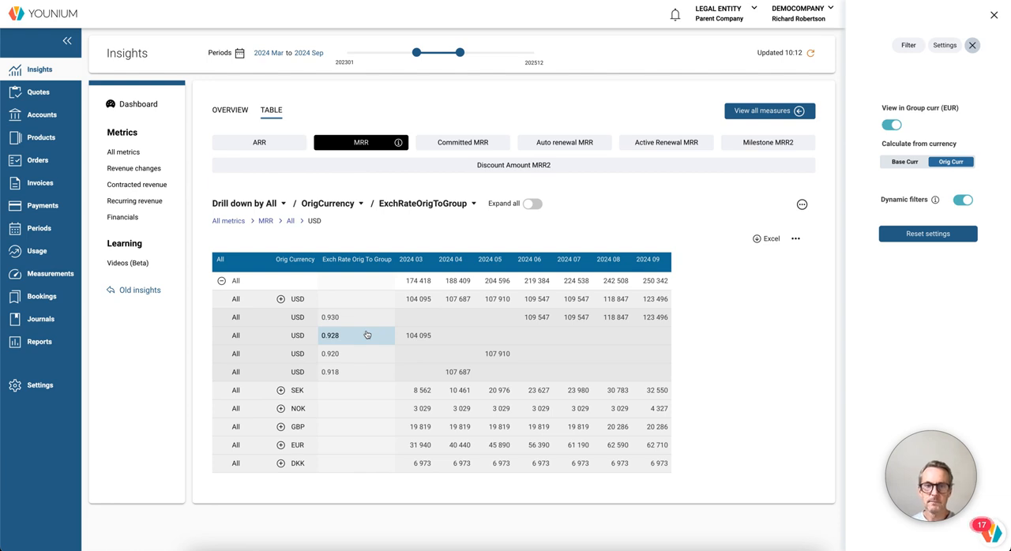
mouse_move(344, 338)
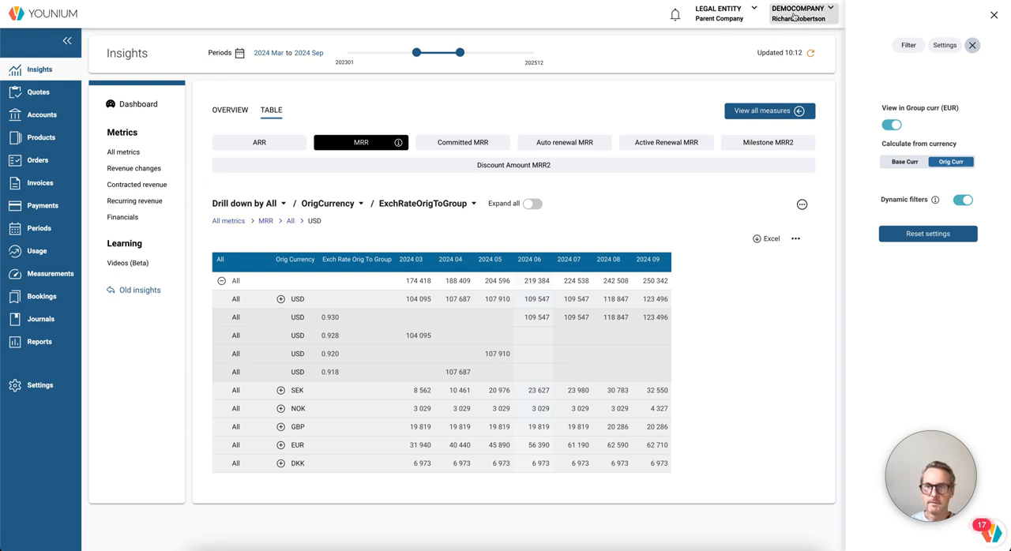
Step: Set the Insights period slider to 2024 Apr–Sep
left_click_drag(417, 51, 423, 51)
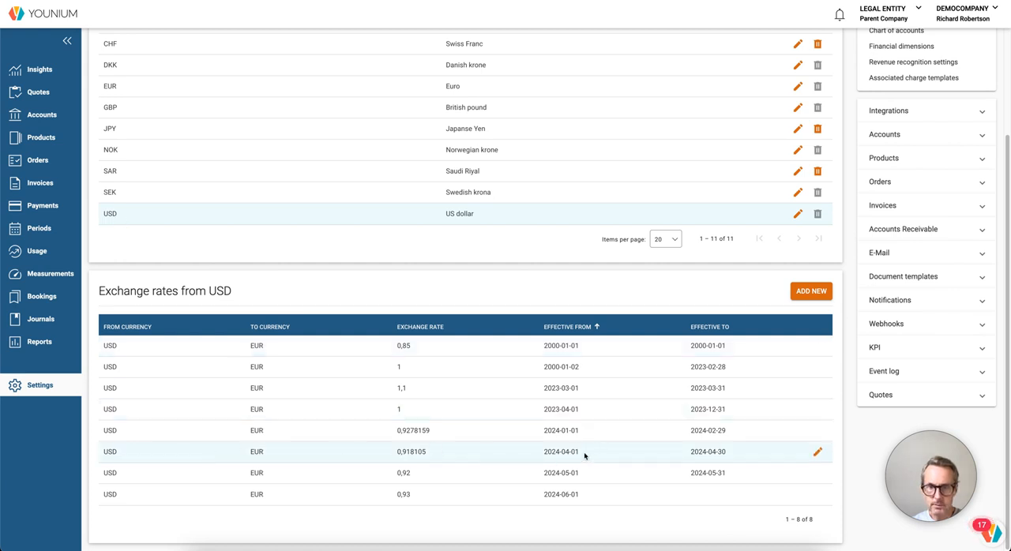
mouse_move(561, 452)
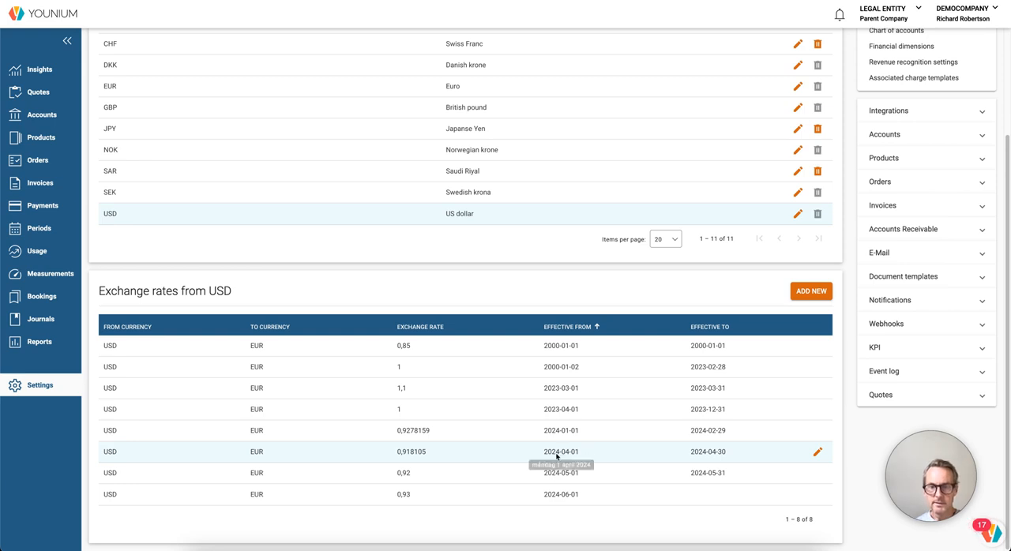
mouse_move(749, 455)
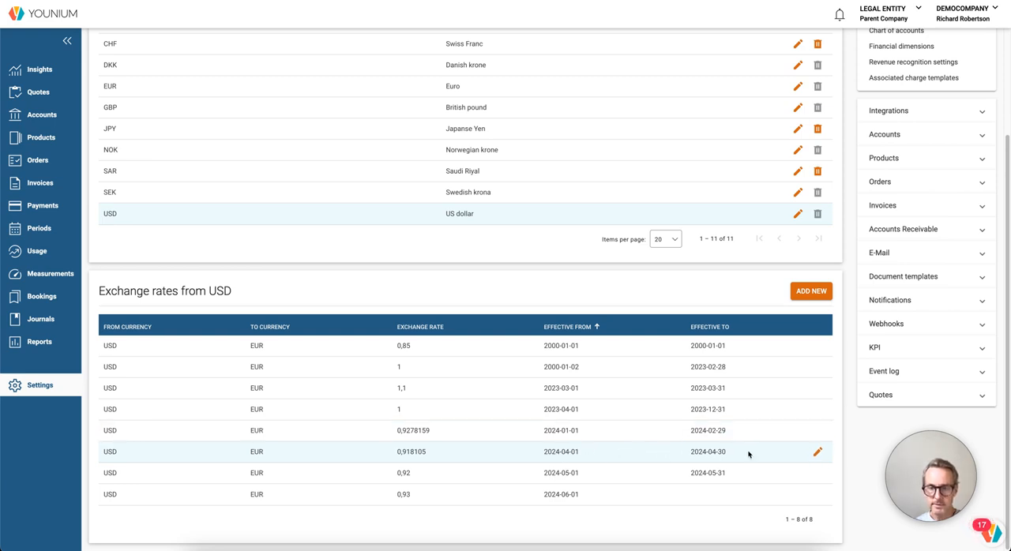
mouse_move(704, 452)
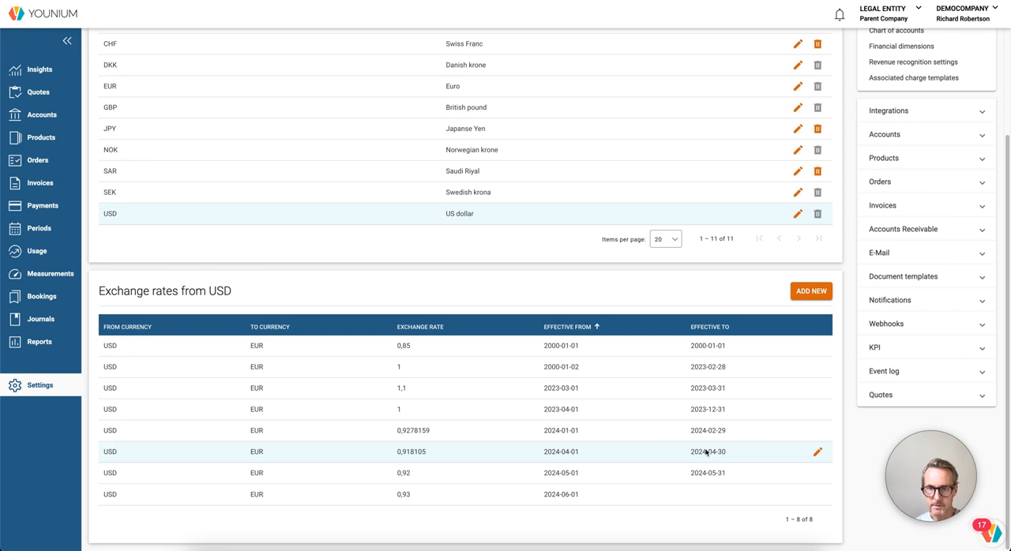
mouse_move(708, 451)
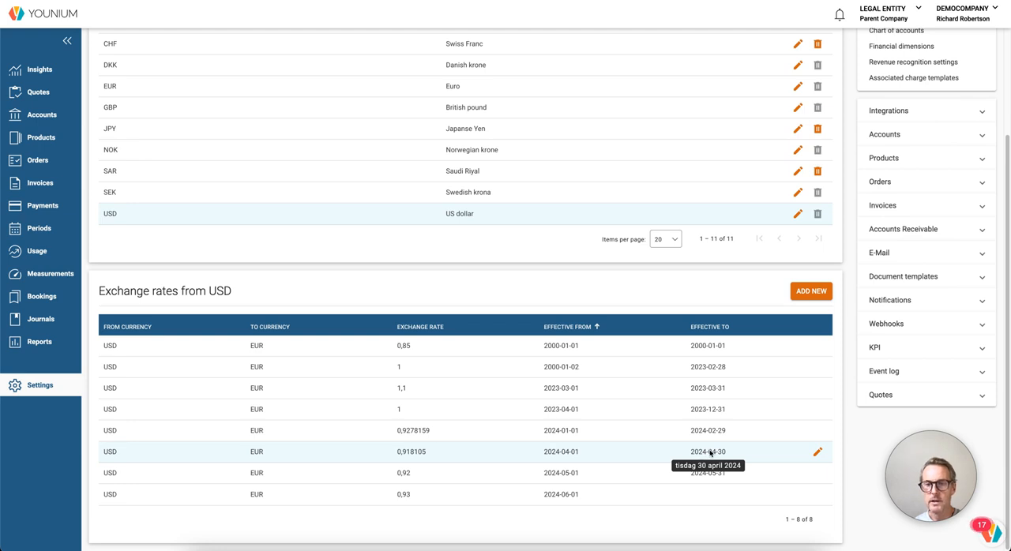
mouse_move(710, 452)
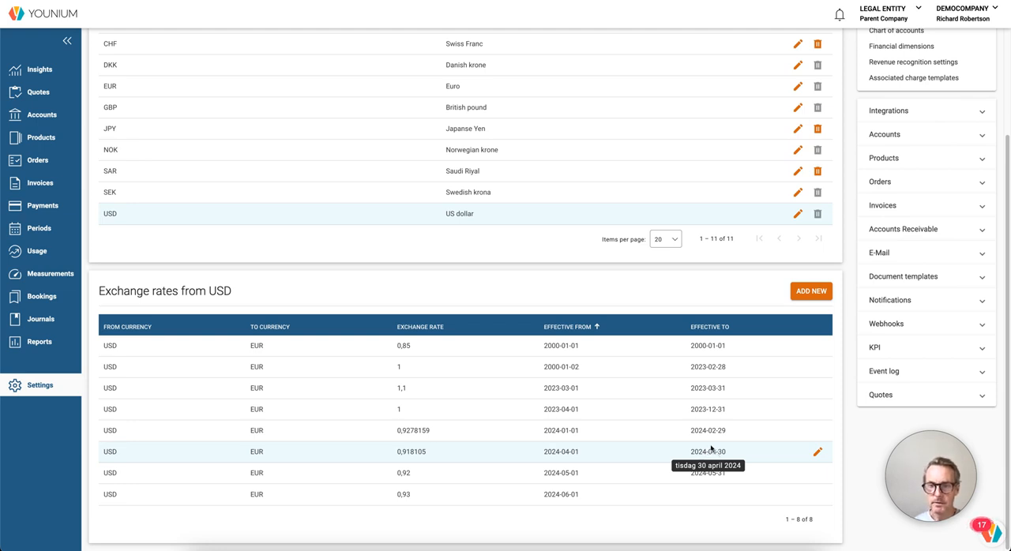
mouse_move(396, 457)
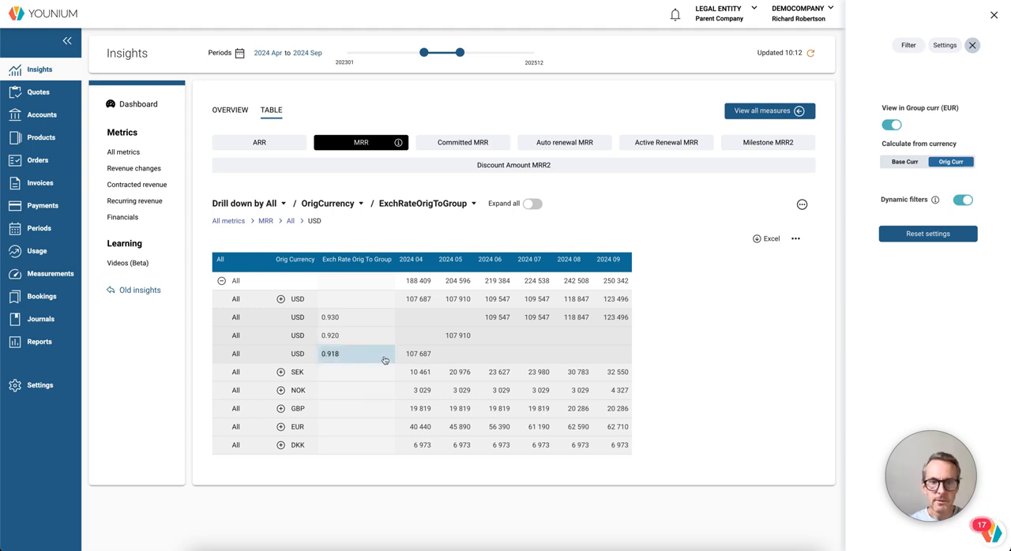
mouse_move(456, 335)
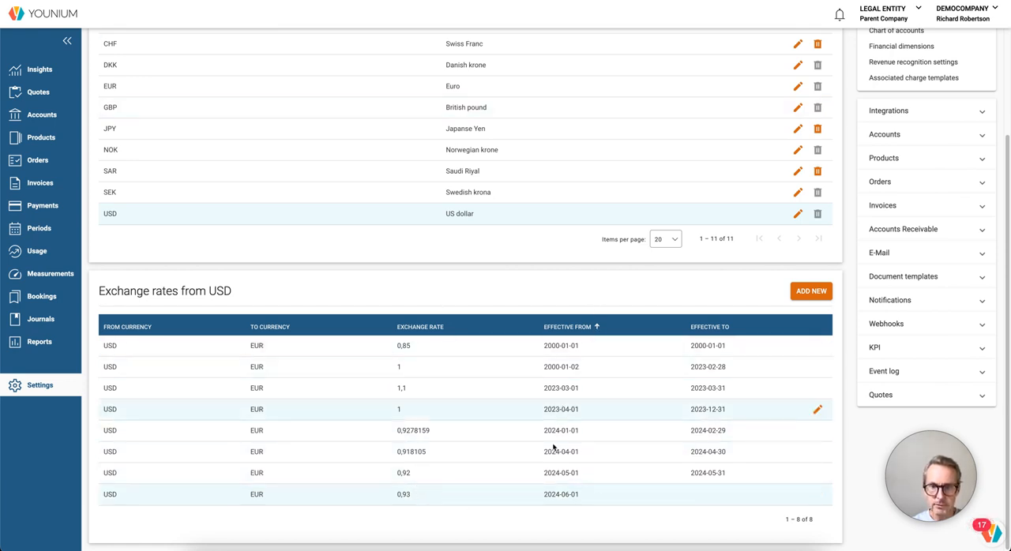
mouse_move(561, 494)
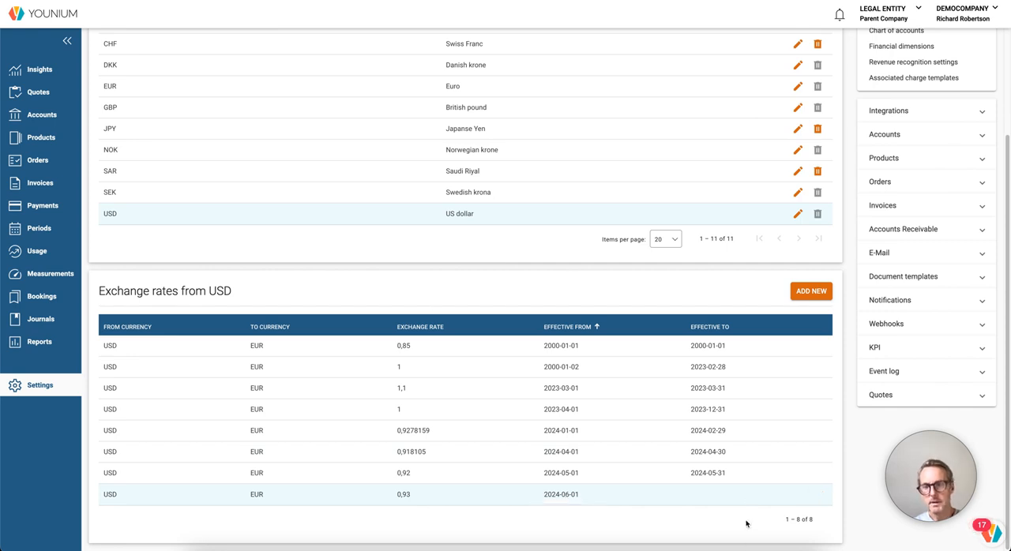
Step: Return to the settings area for the Exchange rates from USD table
left_click(40, 70)
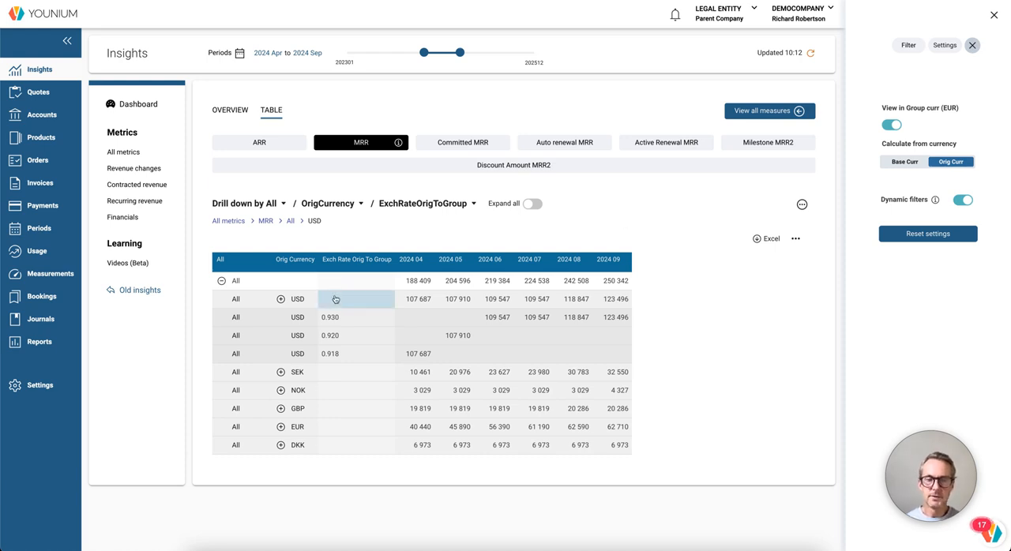
Step: Collapse the USD row and expand all currencies to show group exchange rates
left_click(281, 298)
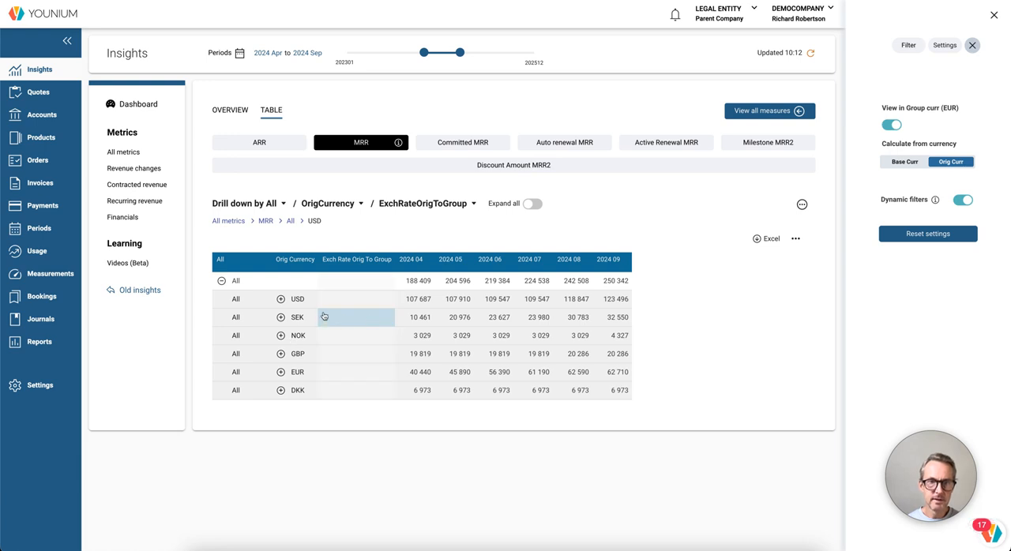
mouse_move(297, 316)
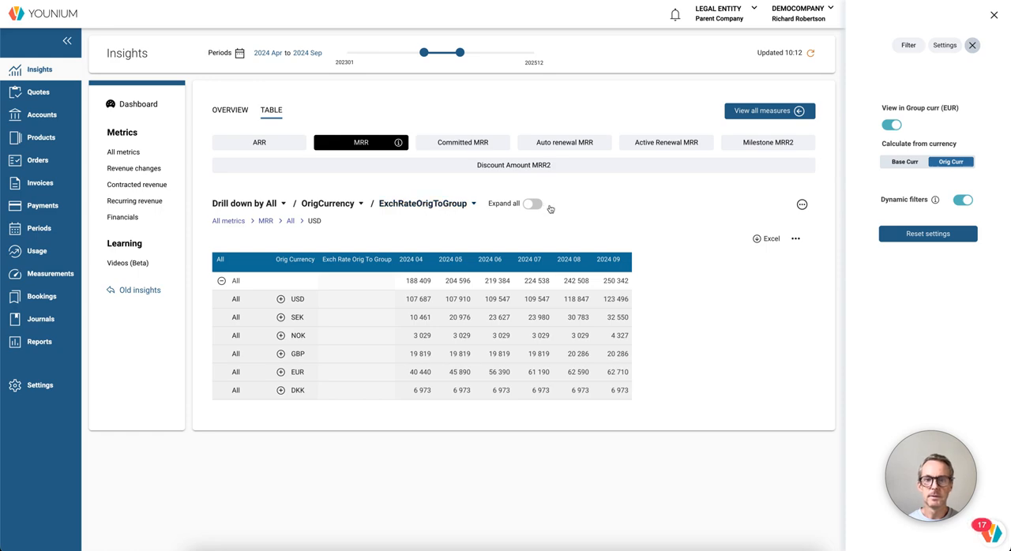
left_click(532, 204)
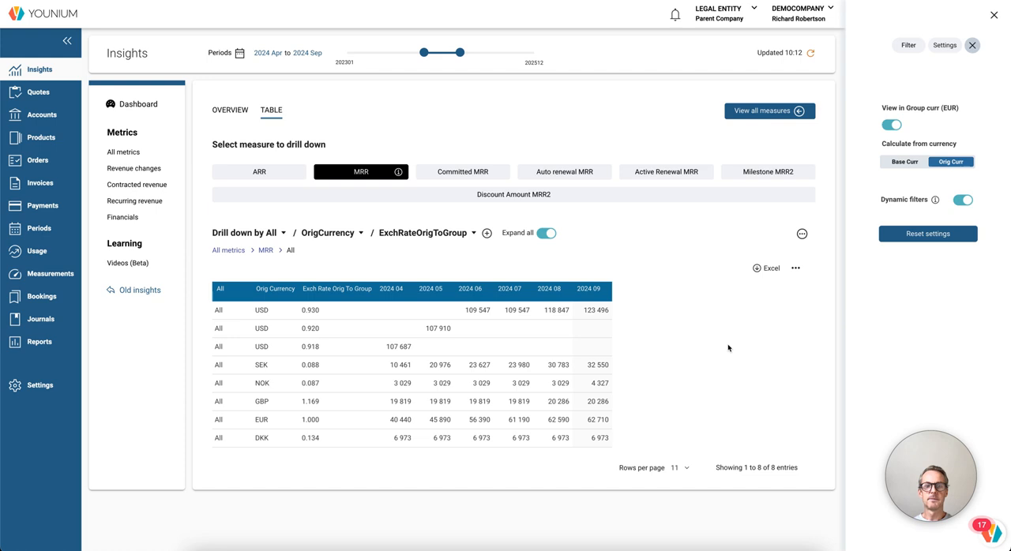
mouse_move(426, 271)
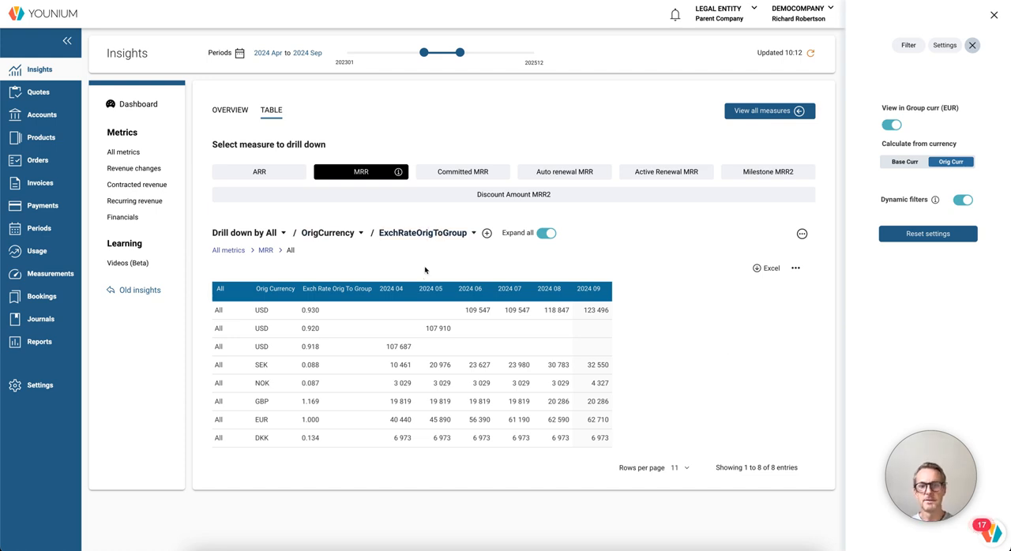